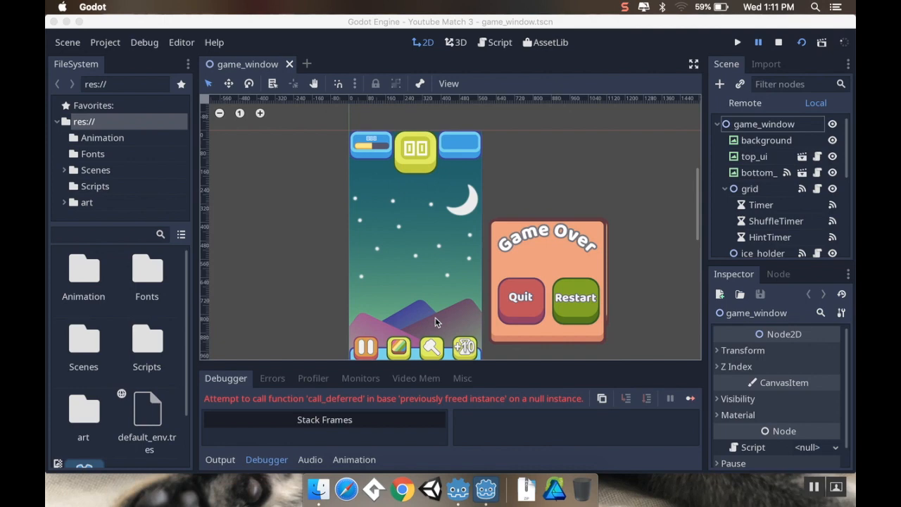
Step: Open the grid.gd script in the Script workspace editor
left_click(493, 43)
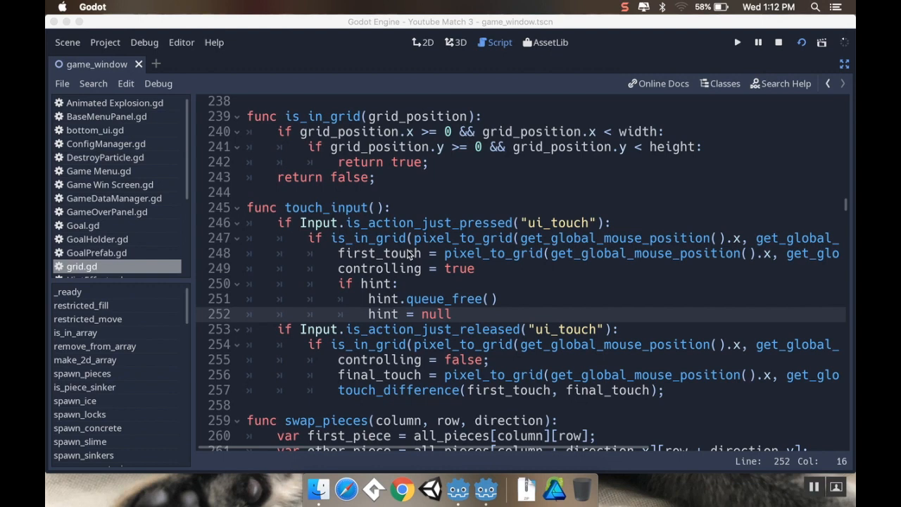
Step: Change find_matches' null check from all_pieces[i][j] to array[i][j] on line 328, and save
scroll("down", 3)
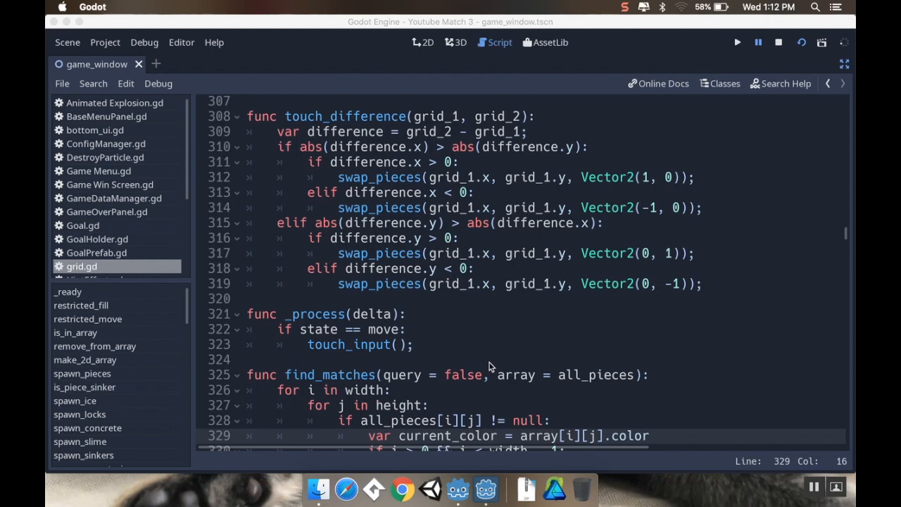
scroll("down", 3)
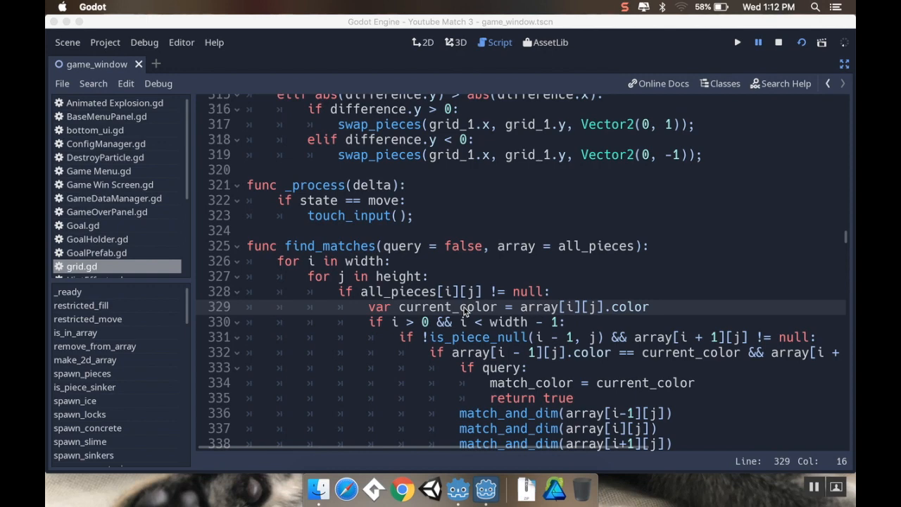
mouse_move(572, 266)
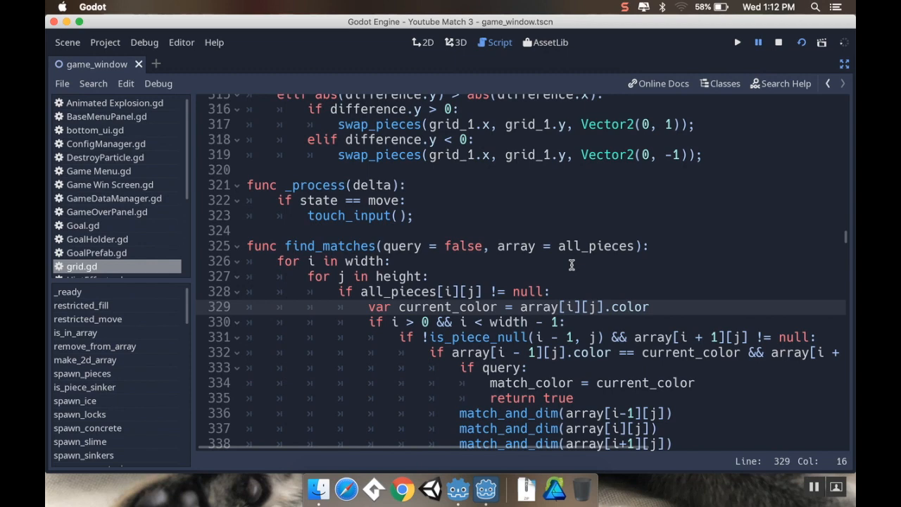
left_click(348, 260)
type("rray")
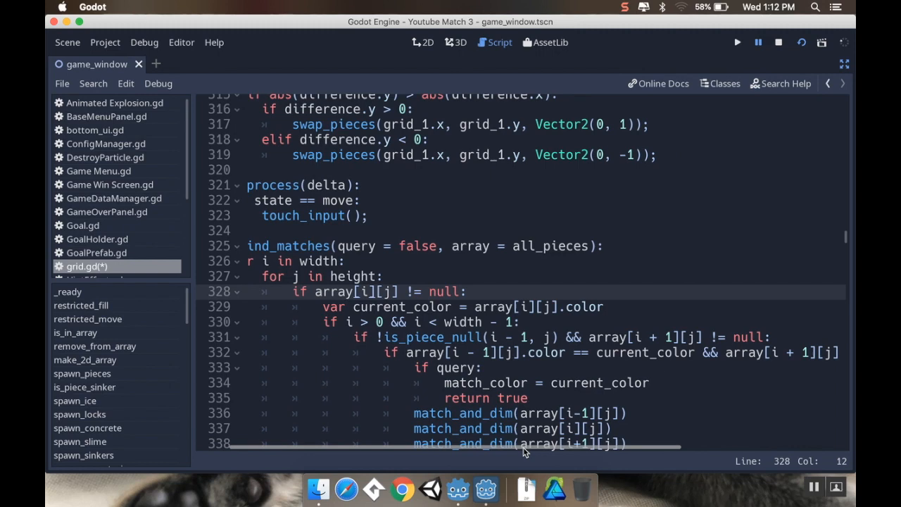
scroll("down", 3)
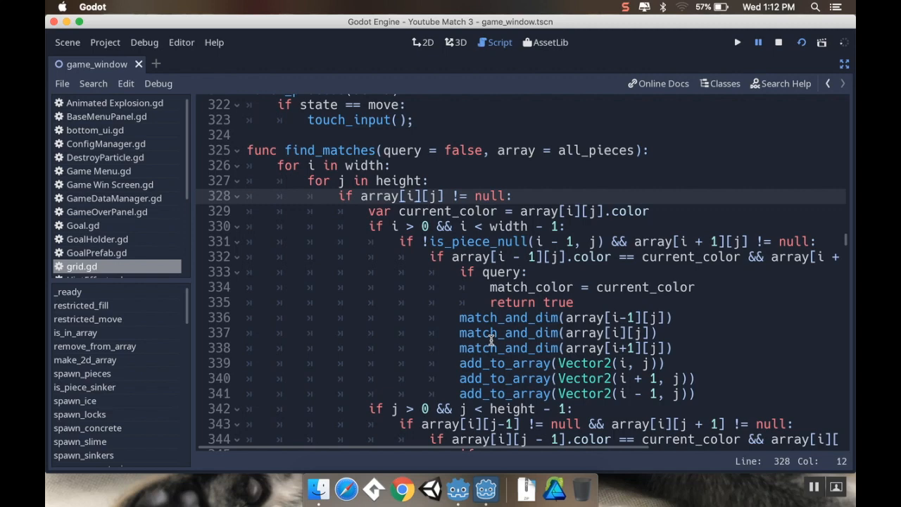
Step: Run the game and follow the debugger's grid.gd stack frames to find_all_matches
left_click(733, 42)
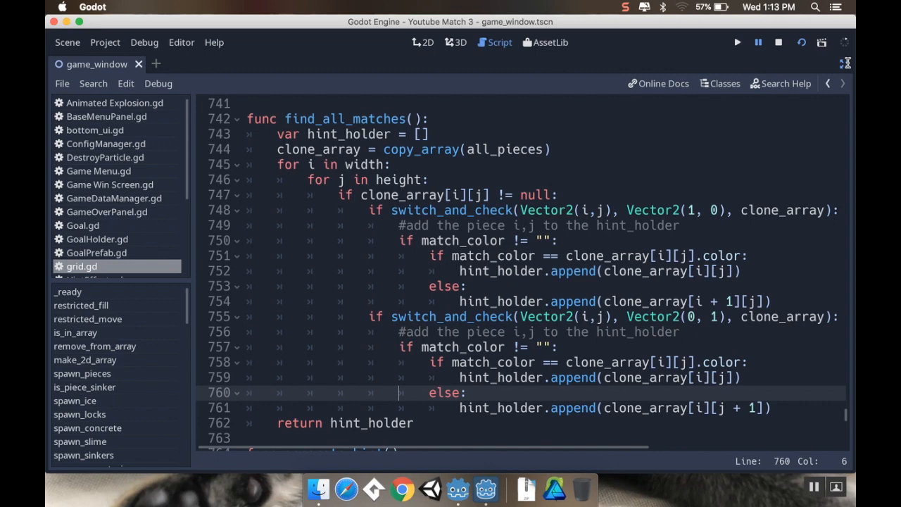
left_click(734, 40)
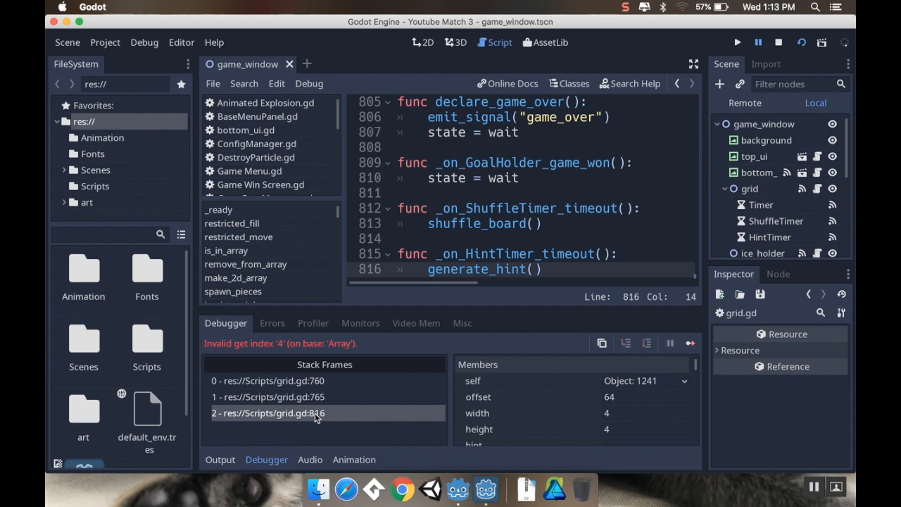
left_click(280, 396)
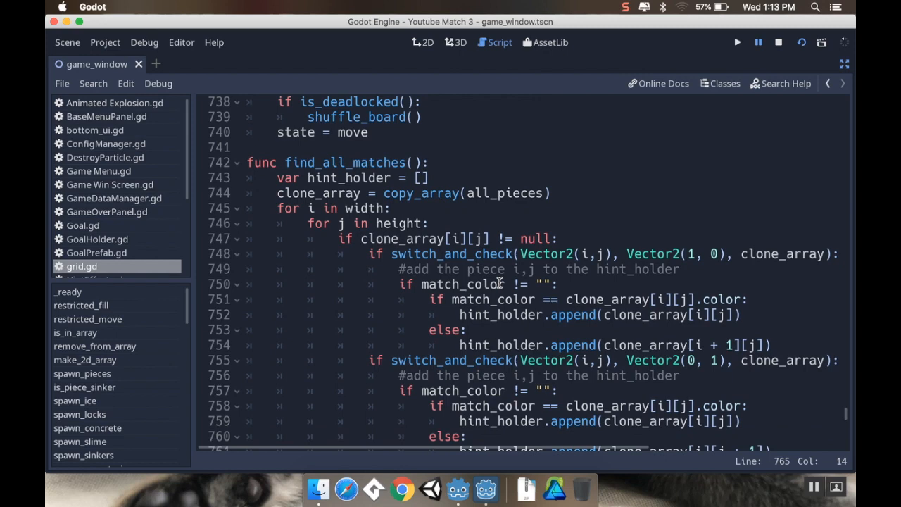
Step: Stop the game and begin an extra 'and' condition on line 755
scroll("down", 3)
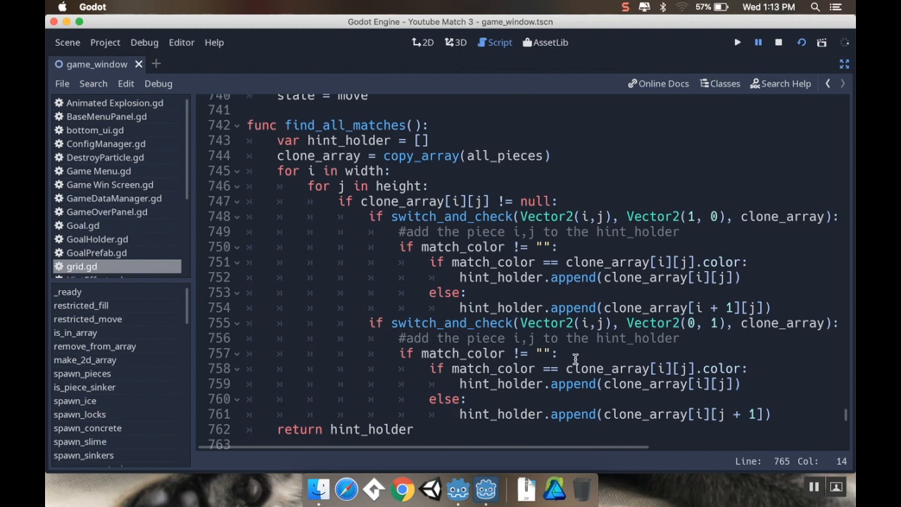
mouse_move(517, 414)
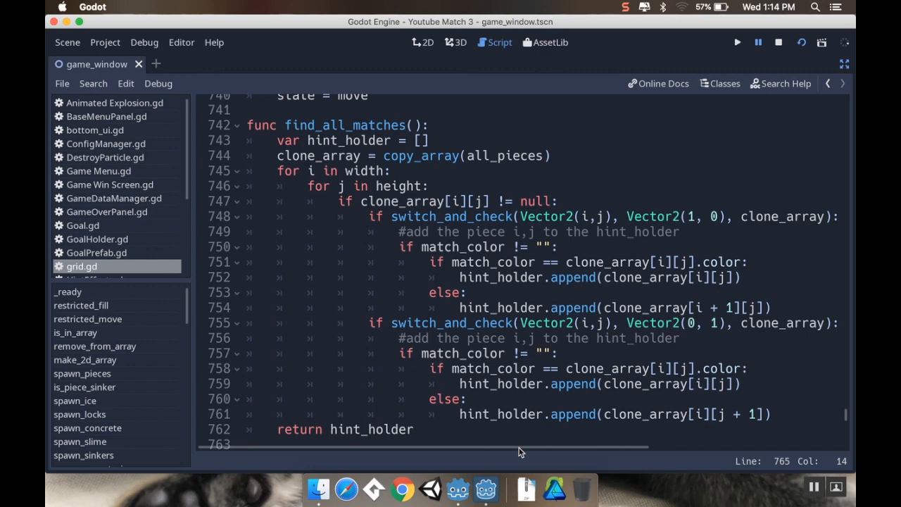
mouse_move(532, 414)
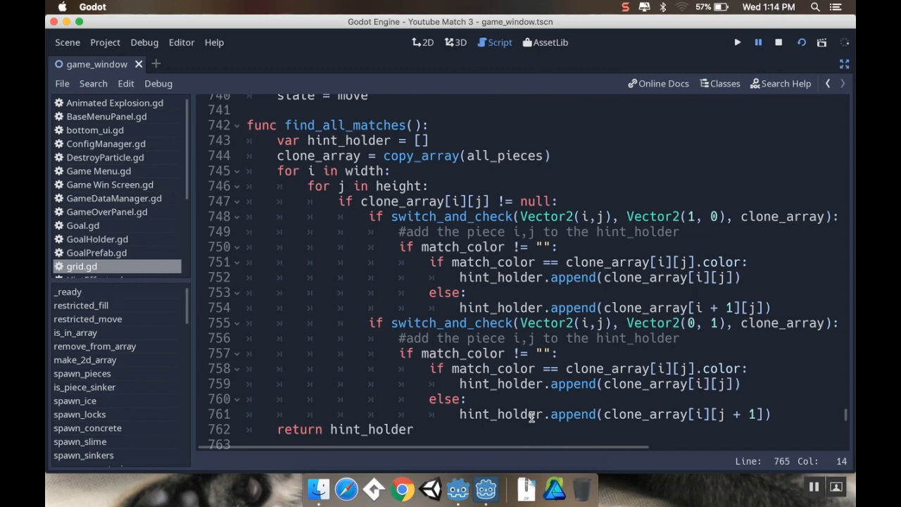
scroll("down", 3)
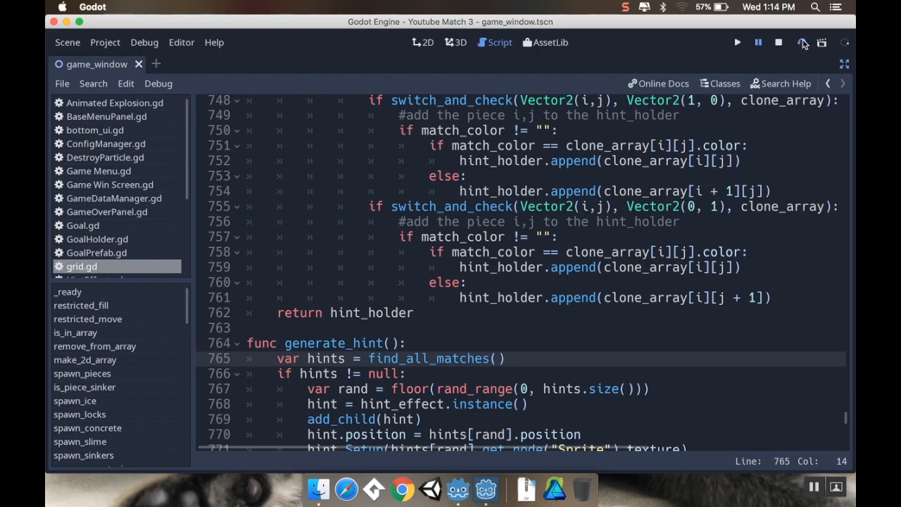
left_click(734, 43)
type(" and ")
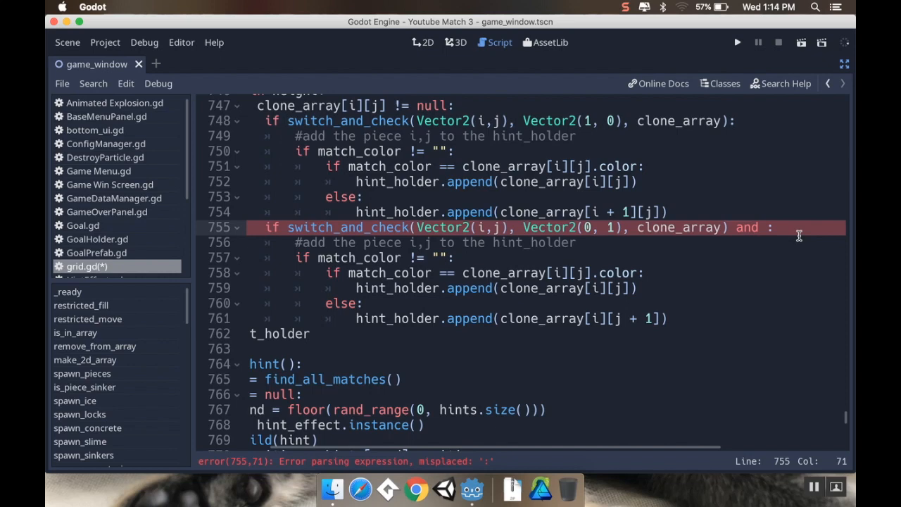
Step: Add is_in_grid(...) conditions to the switch_and_check lines 748 and 755, then save
type("is_in_grid(")
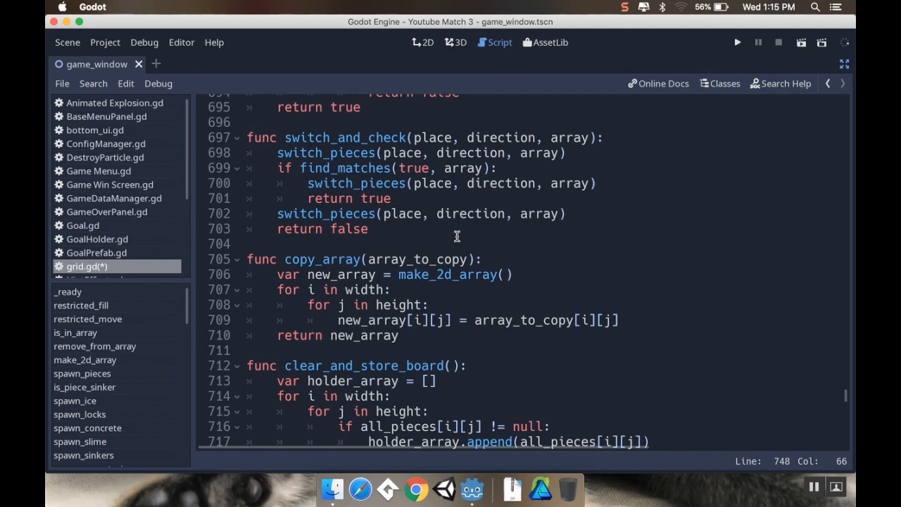
scroll("down", 3)
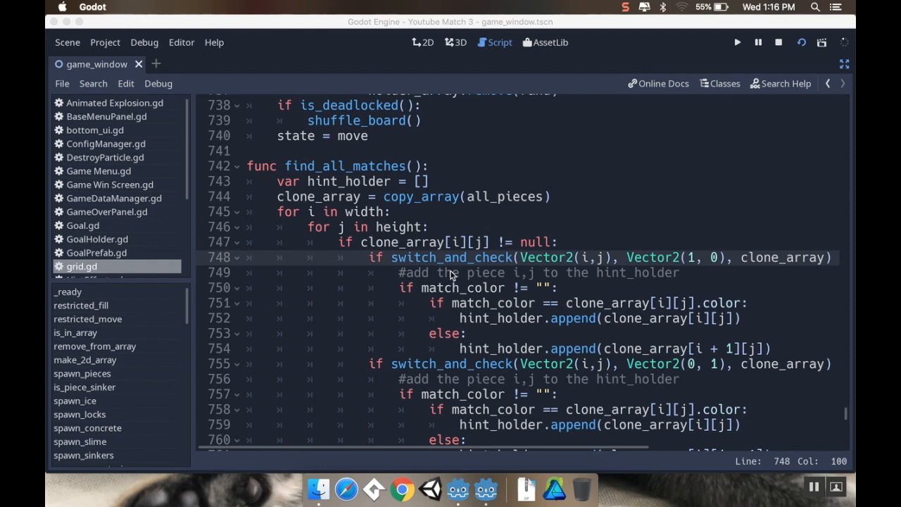
left_click(734, 41)
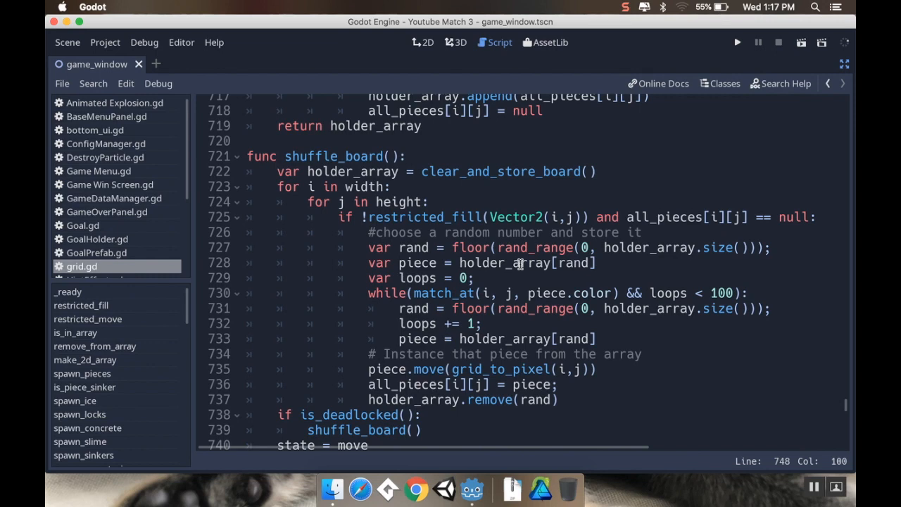
Step: Jump to destroy_matched and add an empty line under 'if was_matched:'
left_click(89, 378)
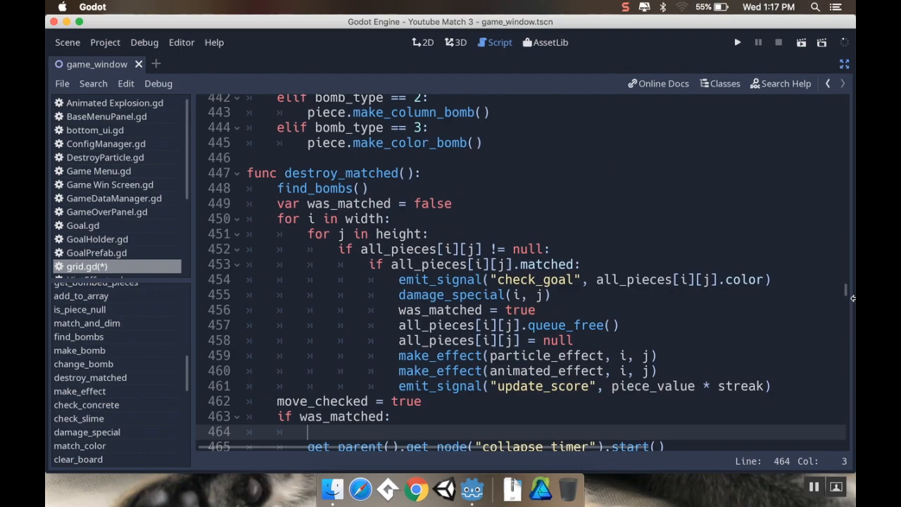
scroll("down", 3)
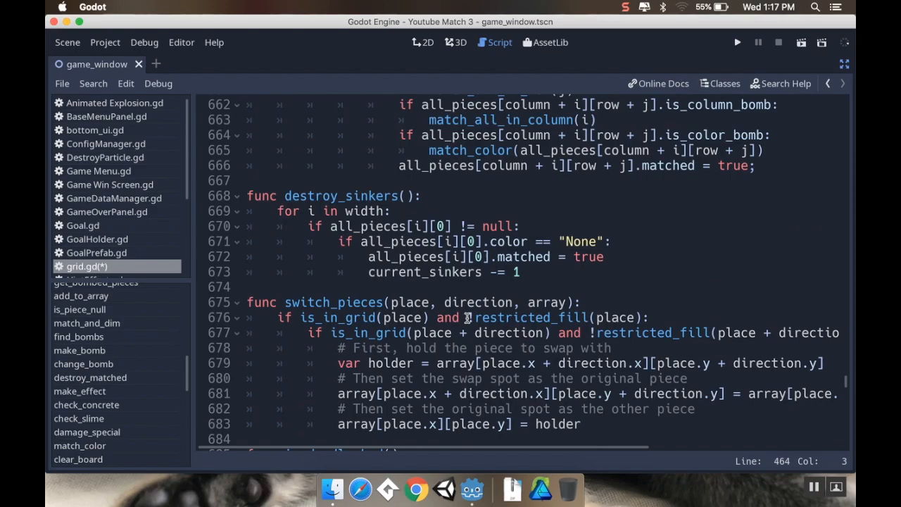
Step: Declare a new 'func destroy_hint():' just below generate_hint
scroll("down", 3)
type("func destroy_hing")
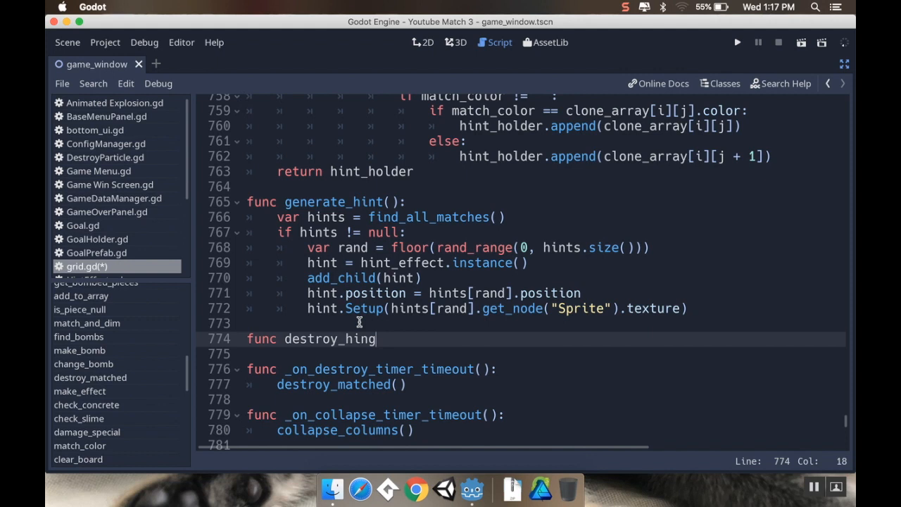
type("():")
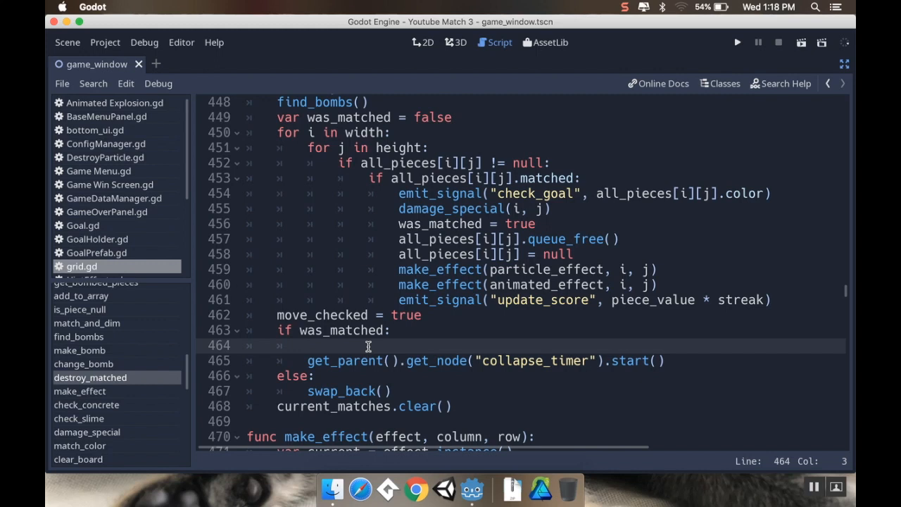
Step: Call destroy_hint() under 'if was_matched:' before the collapse timer starts
type("destroy_hint()")
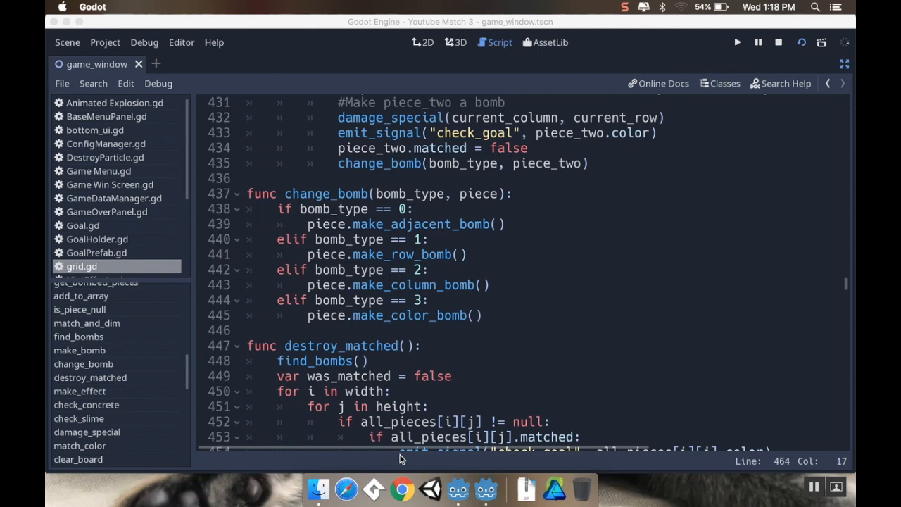
Step: Use the top toolbar and bring generate_hint, around line 765, into view
left_click(737, 43)
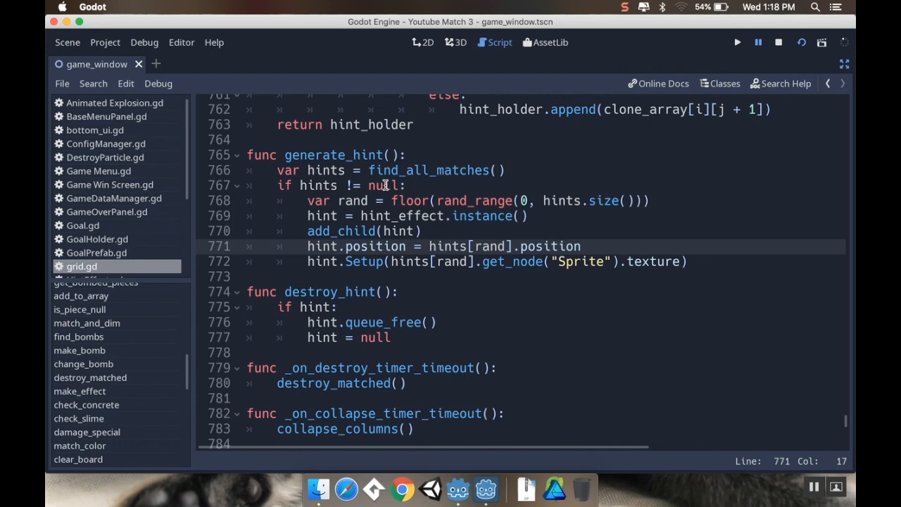
mouse_move(553, 201)
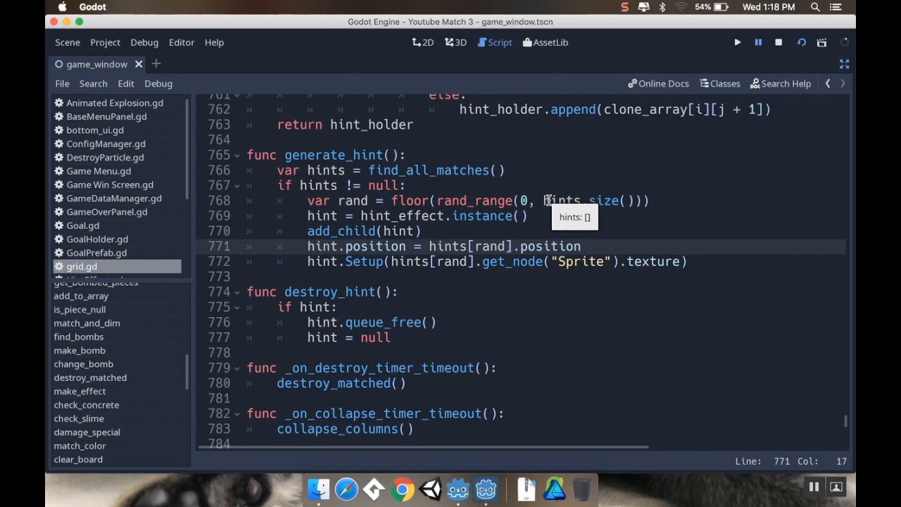
Step: Add a new 'if hints.size() >=' line after the hints null check at line 767
left_click(405, 185)
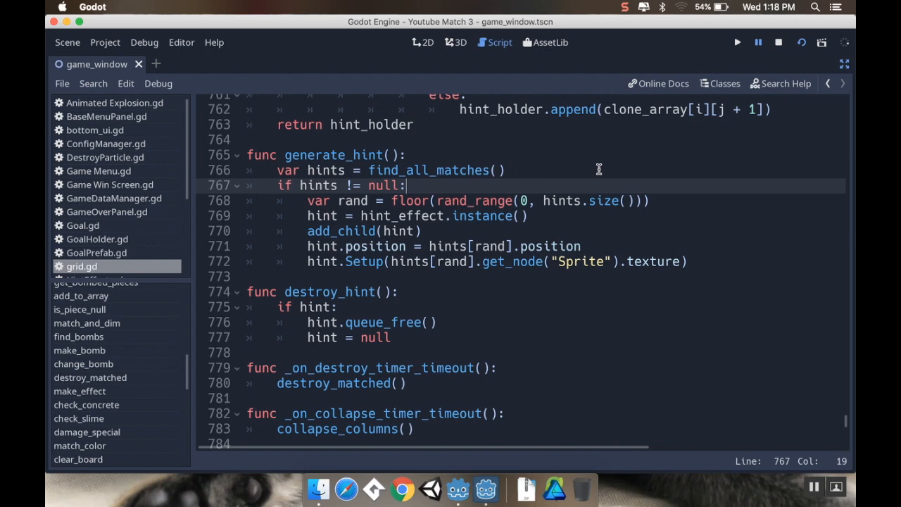
type("if hints.size() >=")
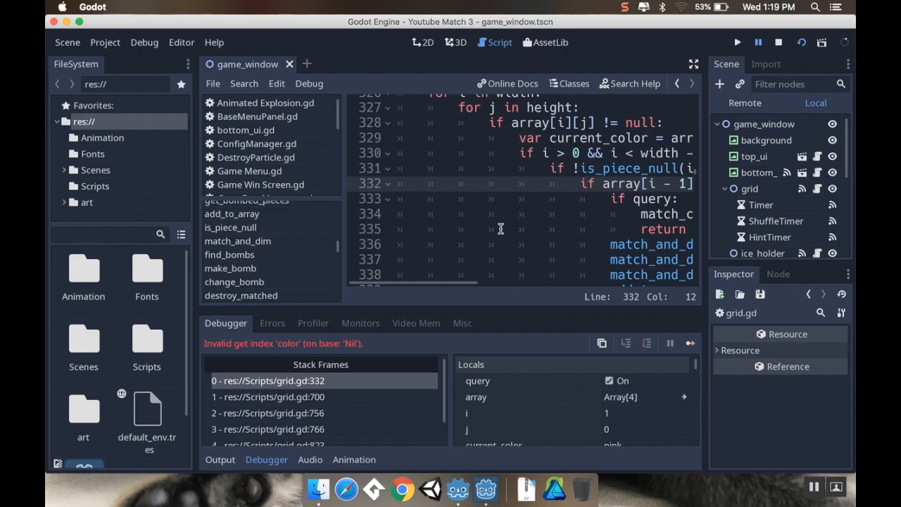
Step: Scroll the grid.gd code sideways to read the null 'color' error at line 332
scroll("right", 3)
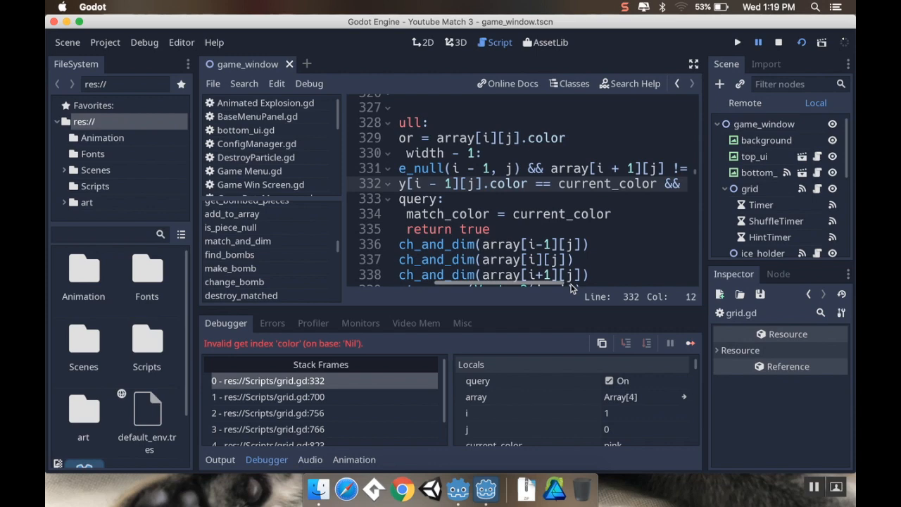
scroll("right", 3)
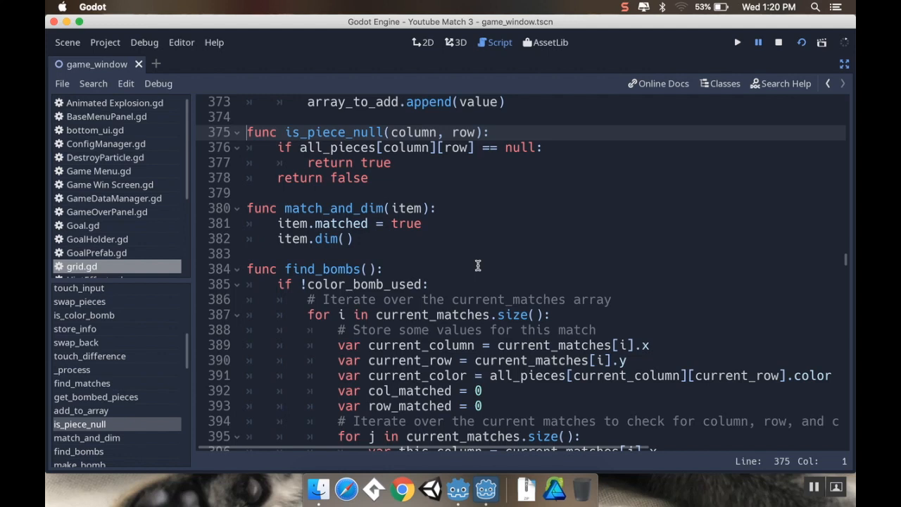
left_click(418, 147)
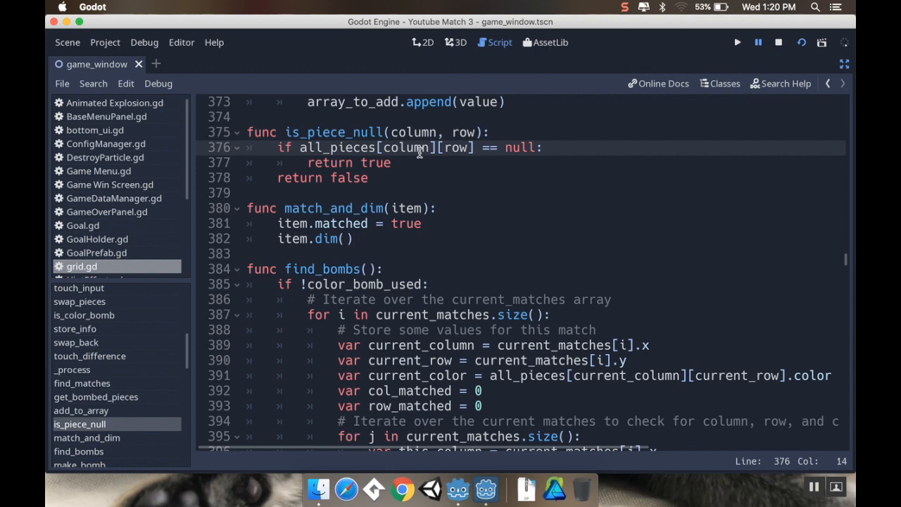
left_click(486, 132)
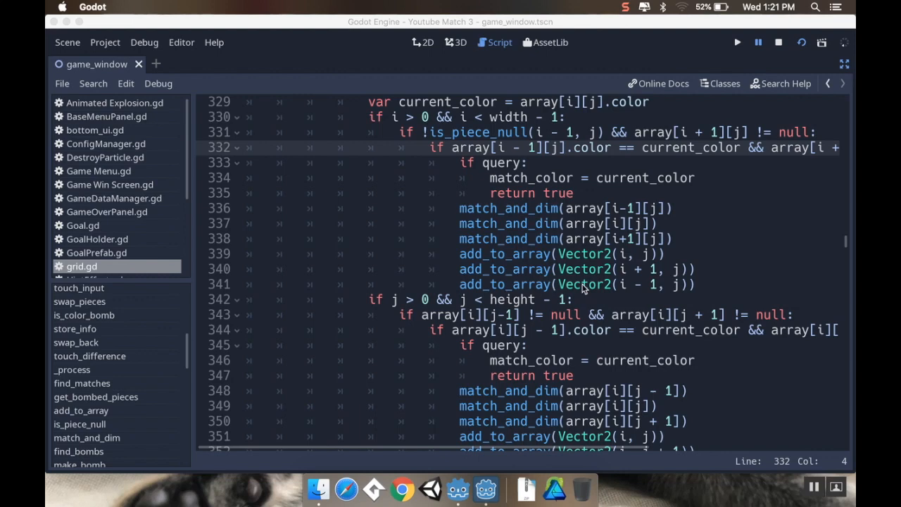
Step: Put the cursor in line 331's neighbour check and scroll right to its array[i + 1][j] test
left_click(733, 41)
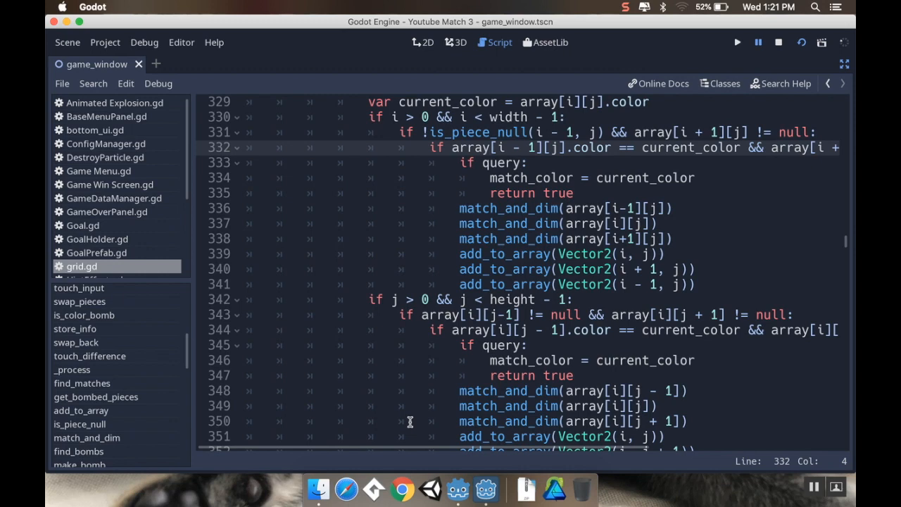
scroll("right", 3)
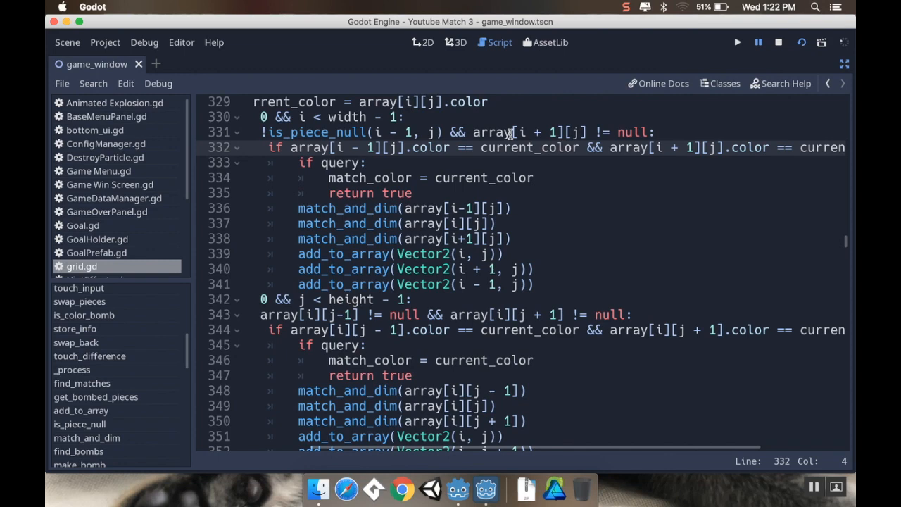
mouse_move(532, 139)
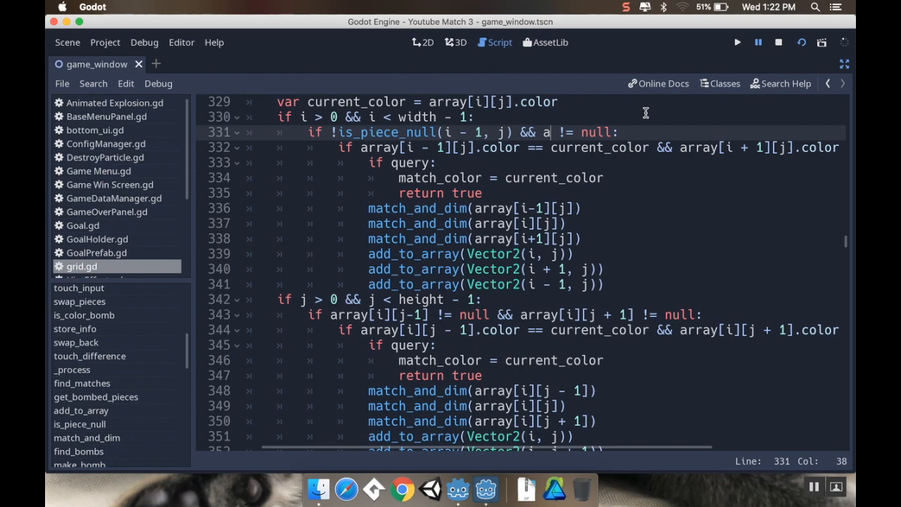
Step: Change line 331 to !is_piece_null checks with array as third argument, then run the game
type("!is_piece_null(")
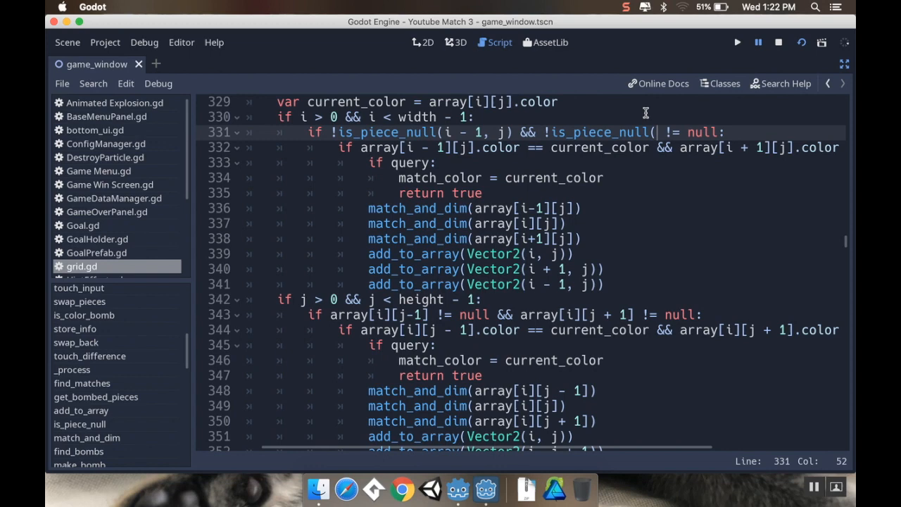
type("i + 1, j)")
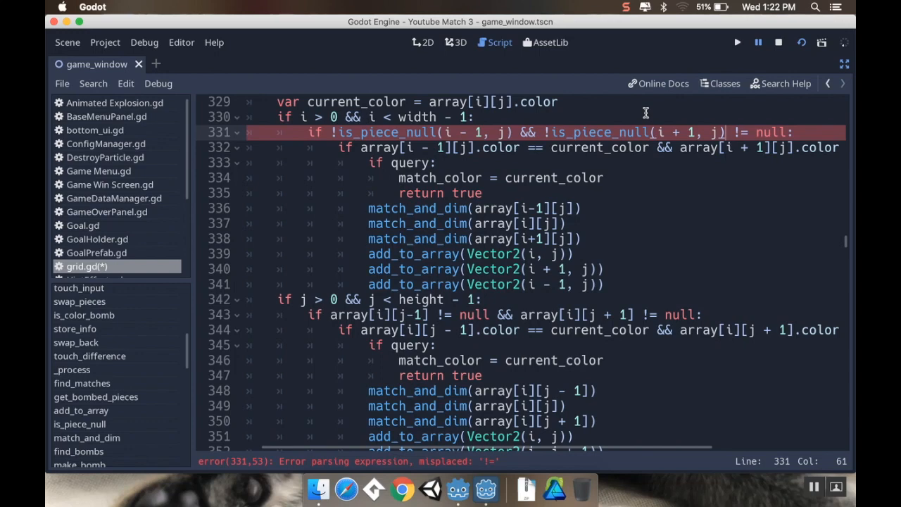
left_click(676, 131)
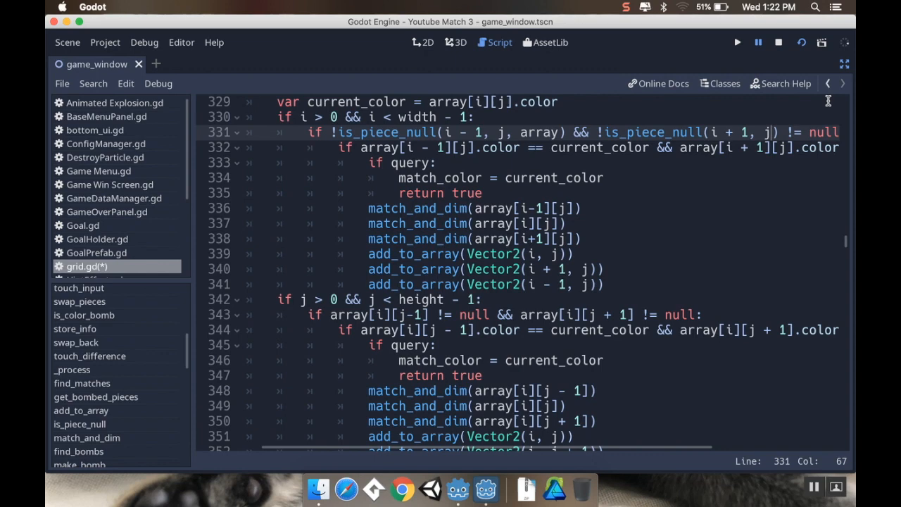
type(", array)")
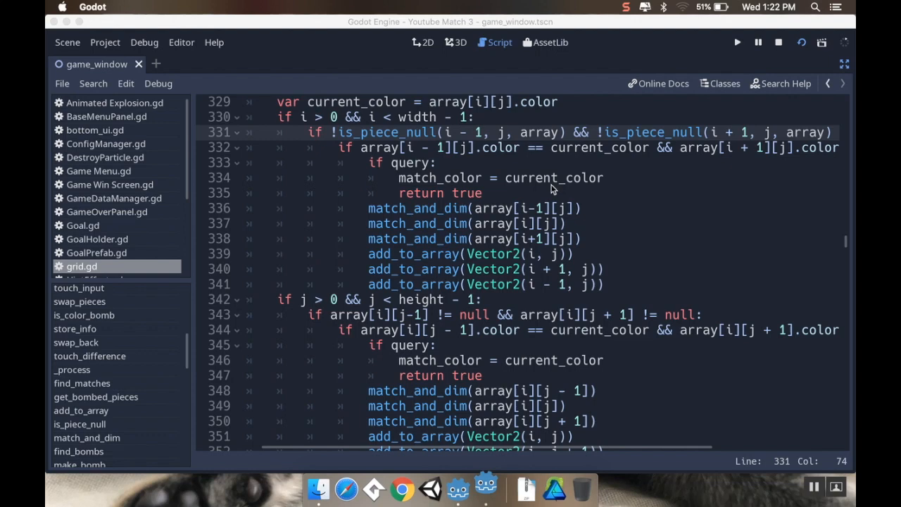
left_click(733, 42)
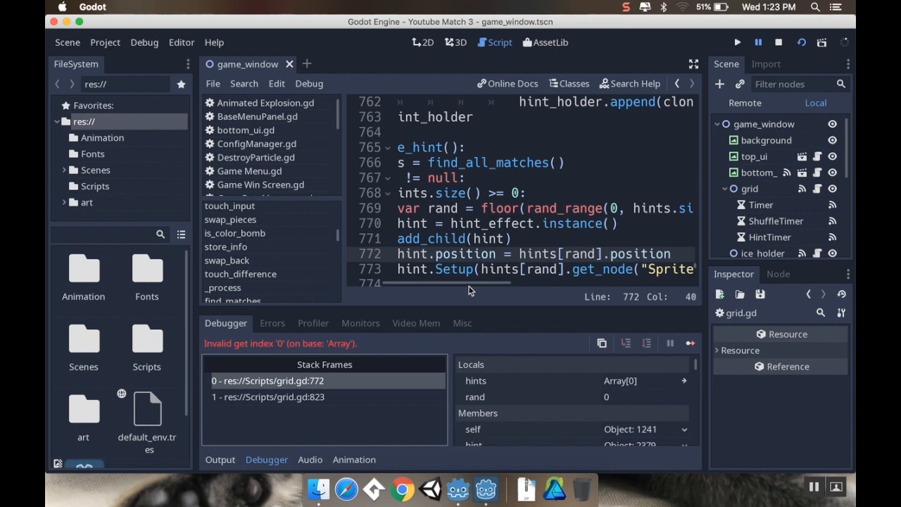
Step: Scroll through generate_hint to inspect the 'Invalid get index 0' error at line 772
scroll("left", 3)
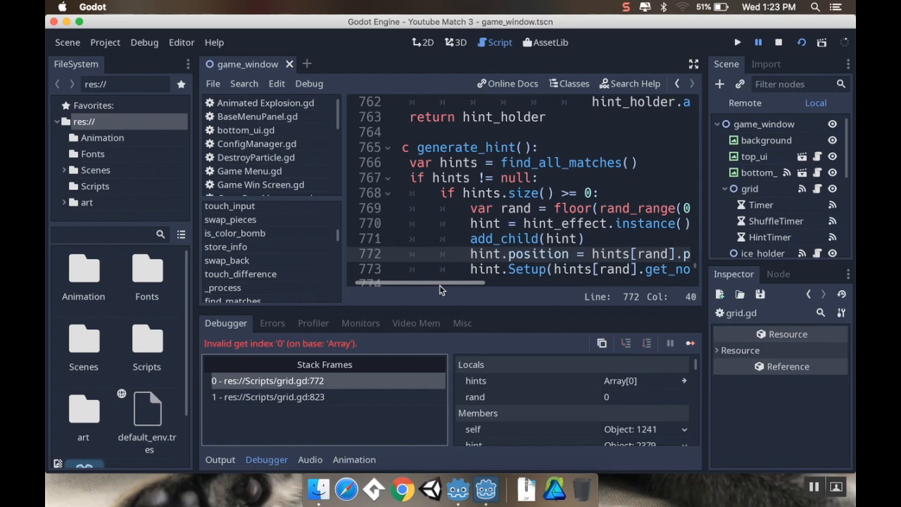
scroll("down", 3)
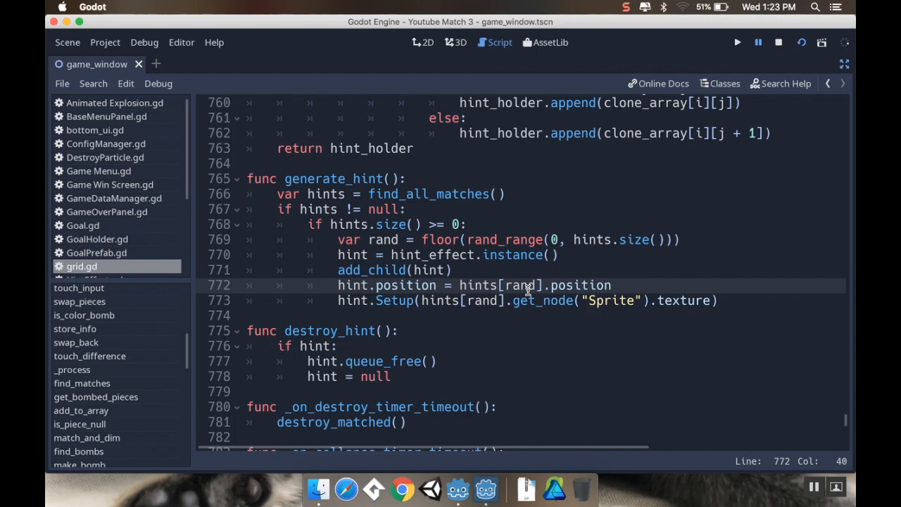
mouse_move(554, 234)
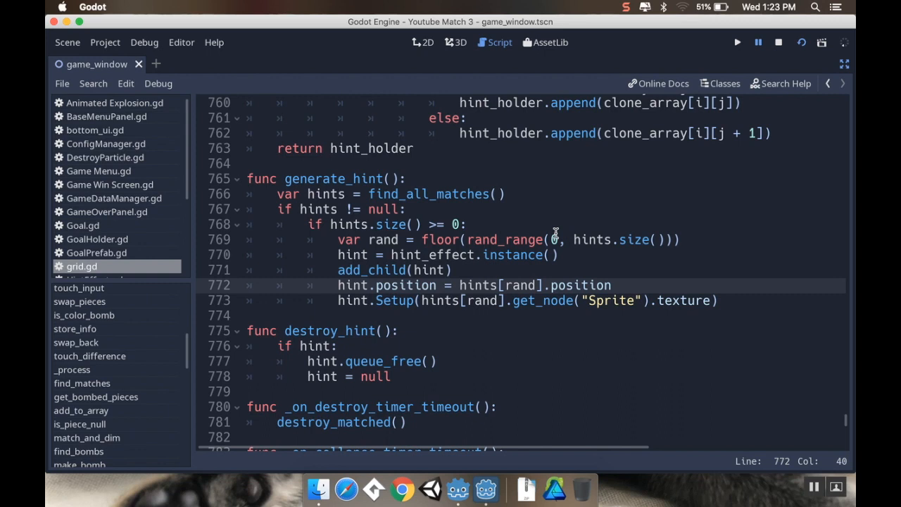
mouse_move(528, 281)
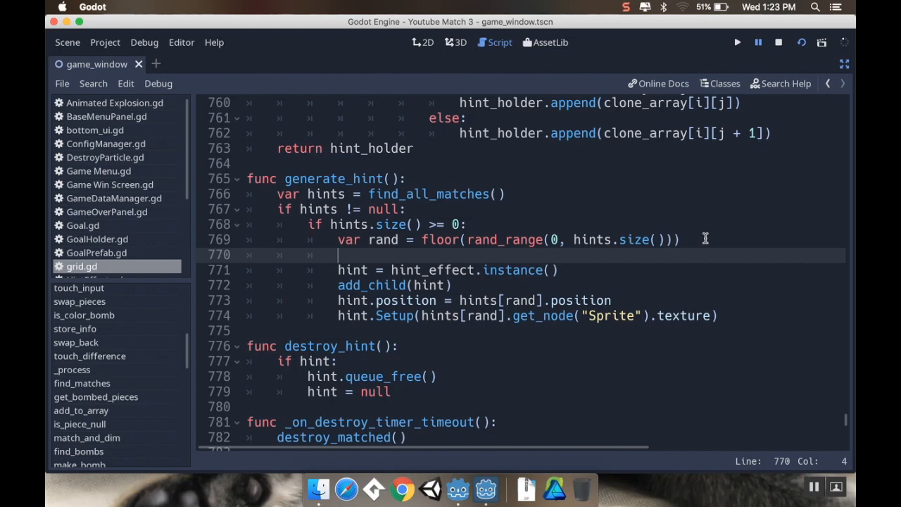
Step: Add 'while !hints[rand]:' to generate_hint, re-rolling rand with floor(rand_range(0, hints.size()))
type("if hint[rand]")
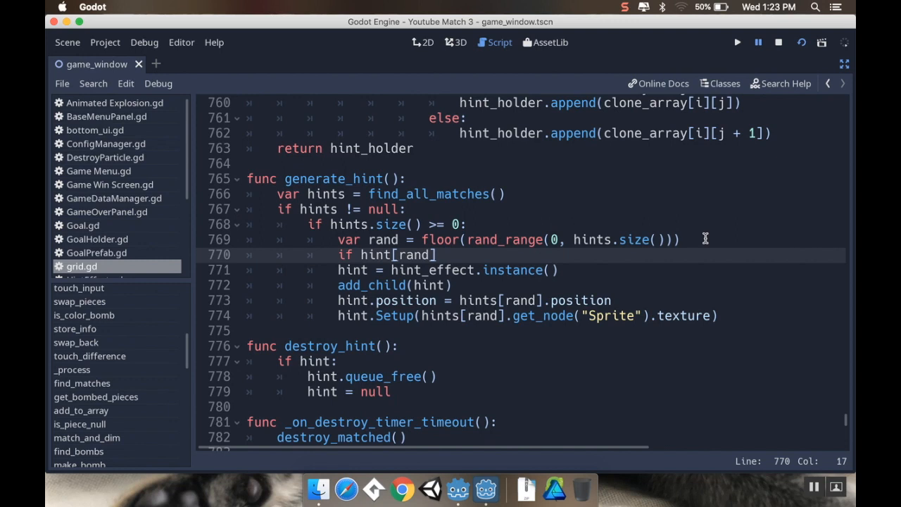
type("while !")
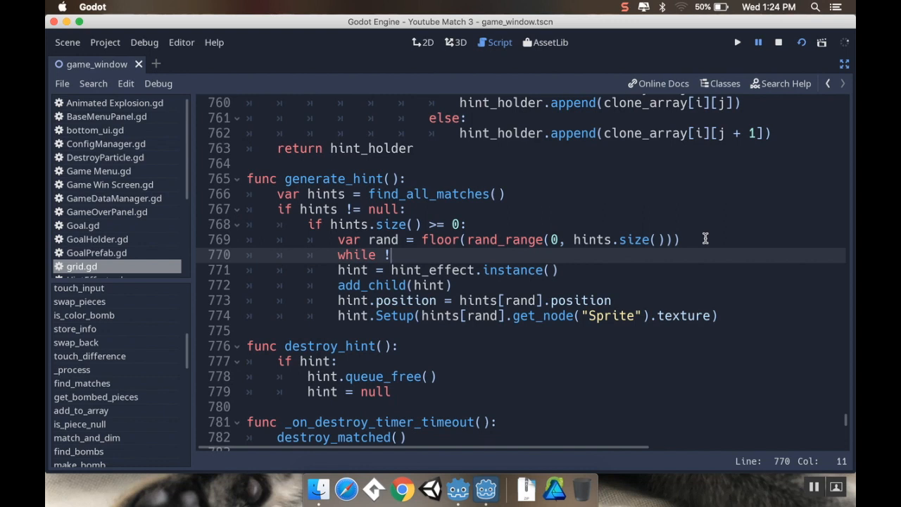
type("hints[rand]:")
type("rand = floor(rand_range(0, hints.size(")
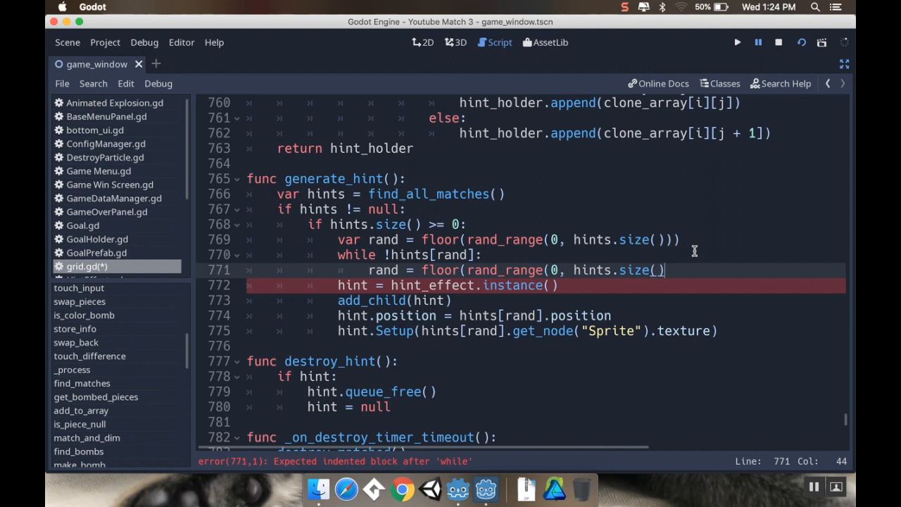
type("))")
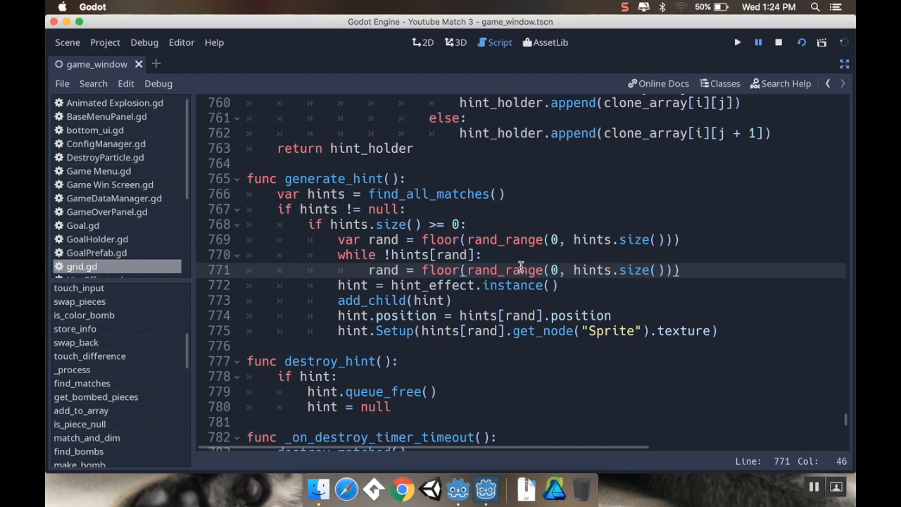
mouse_move(429, 297)
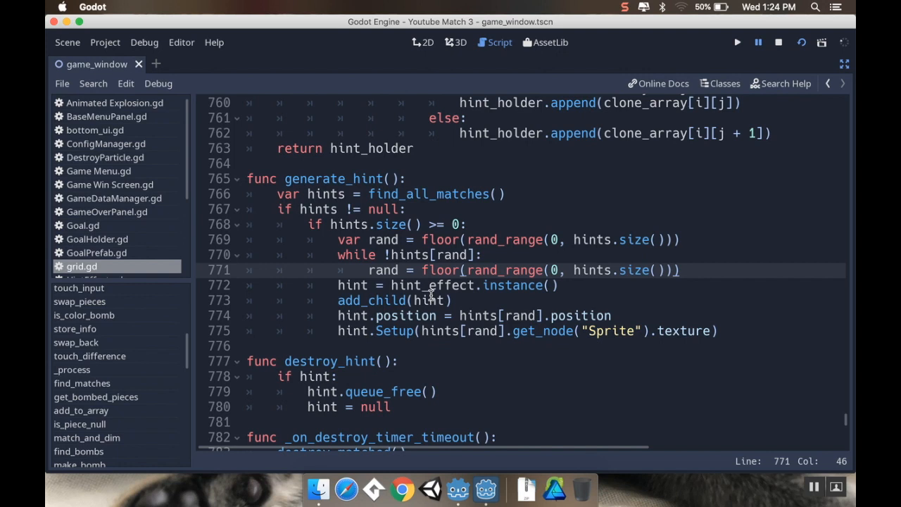
mouse_move(453, 274)
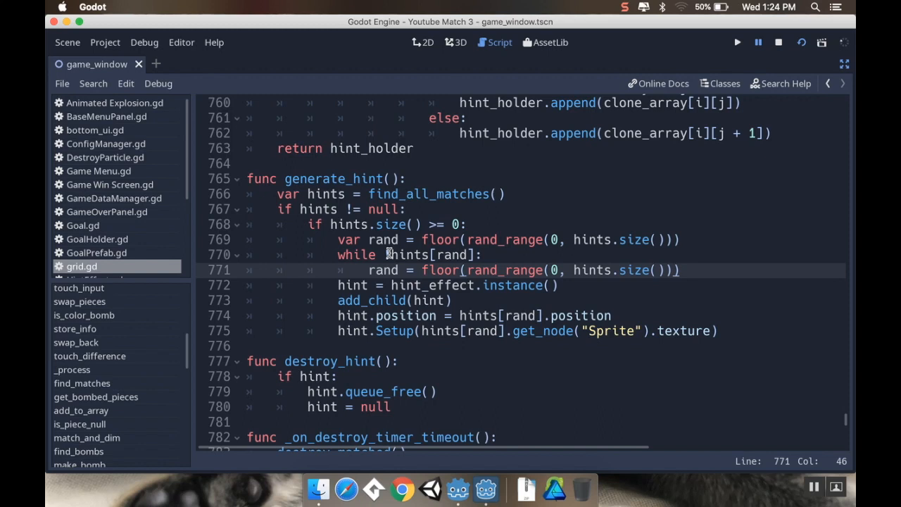
type("!")
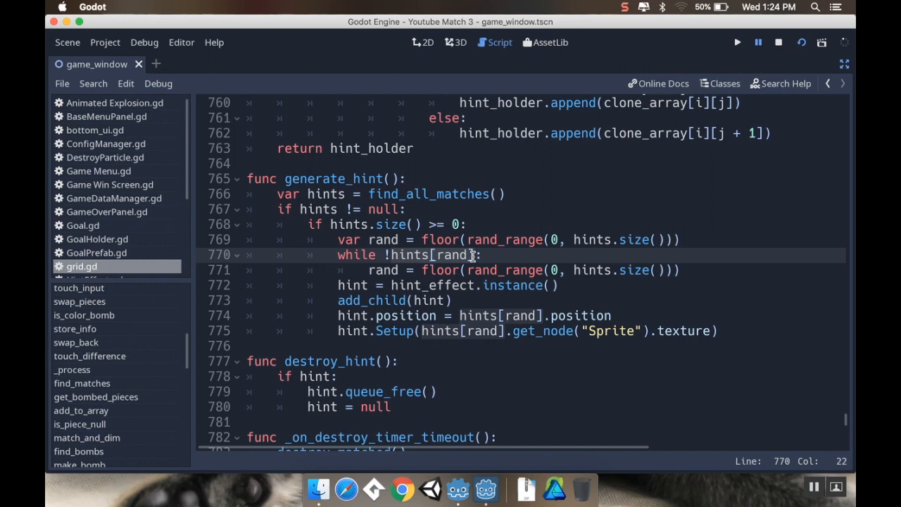
mouse_move(462, 270)
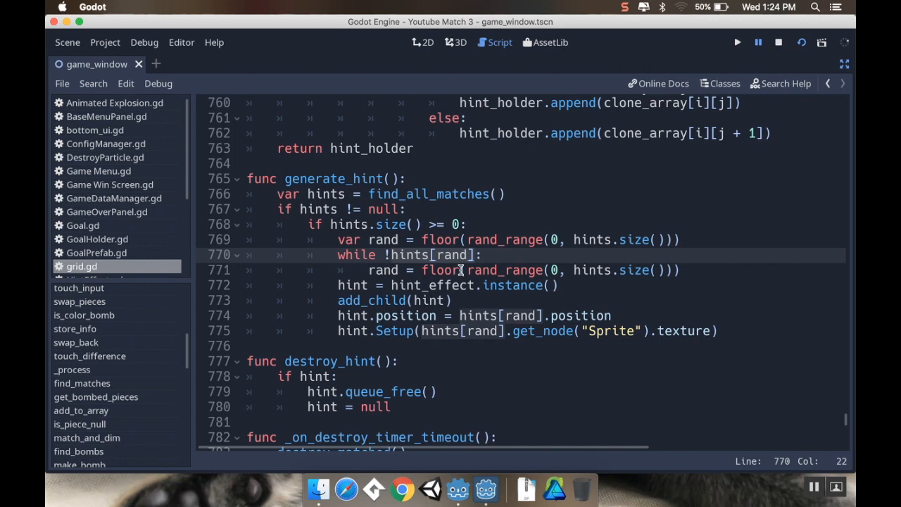
mouse_move(380, 244)
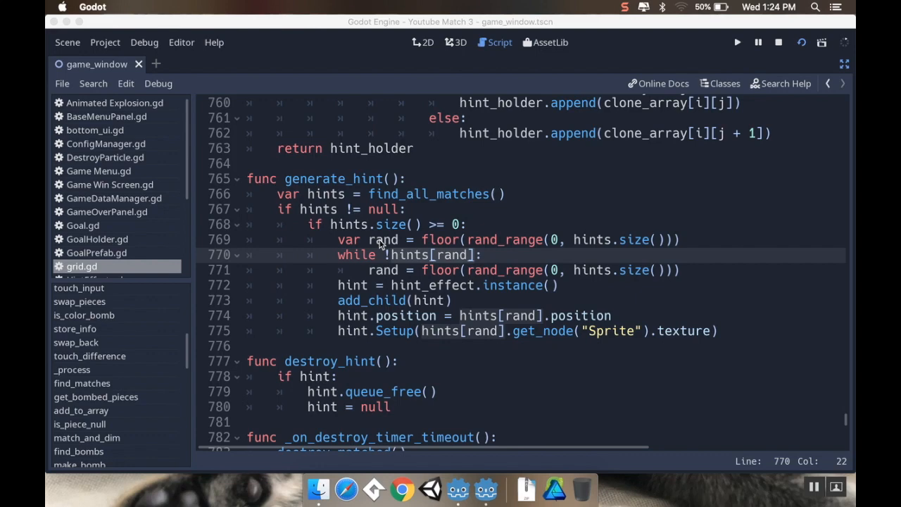
Step: Delete generate_hint's re-roll loop and change its size check from '>= 0' to '> 0'
left_click(67, 43)
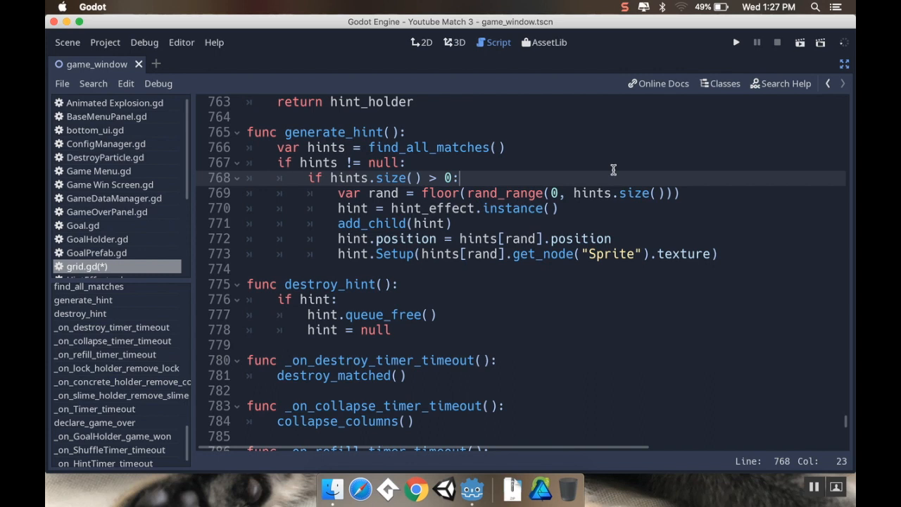
Step: Add destroy_hint() as the first line inside generate_hint's size check and run the game
type("destroy_hint()")
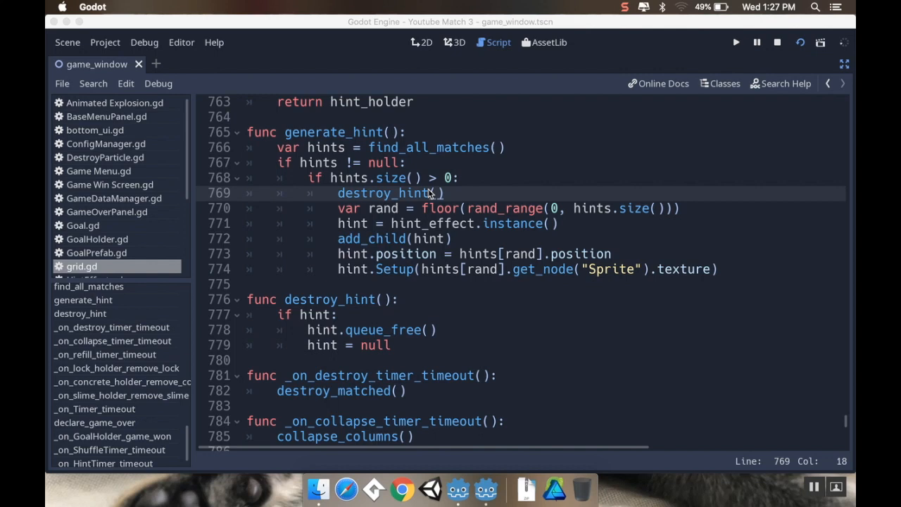
left_click(733, 41)
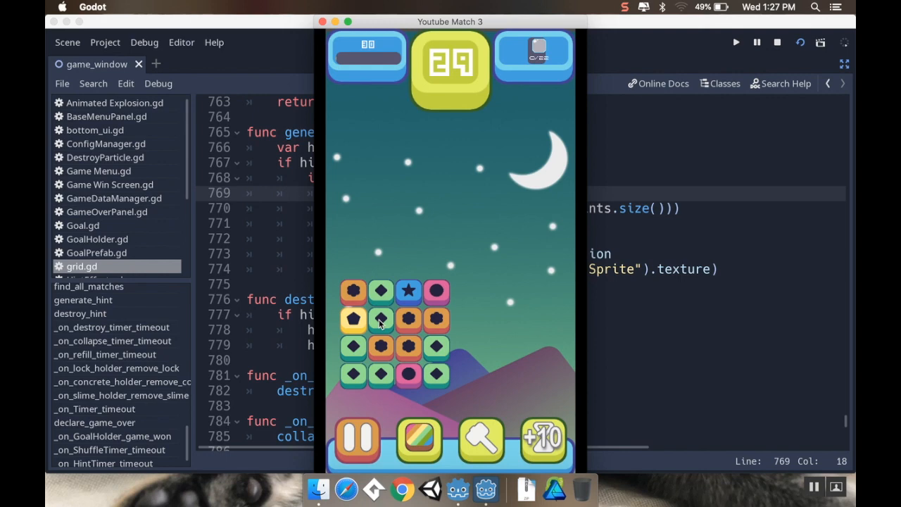
Step: Try a board move, then rewrite line 331 as !is_piece_null(i - 1, ...) && !is_piece_null(i + 1, ...)
left_click(381, 319)
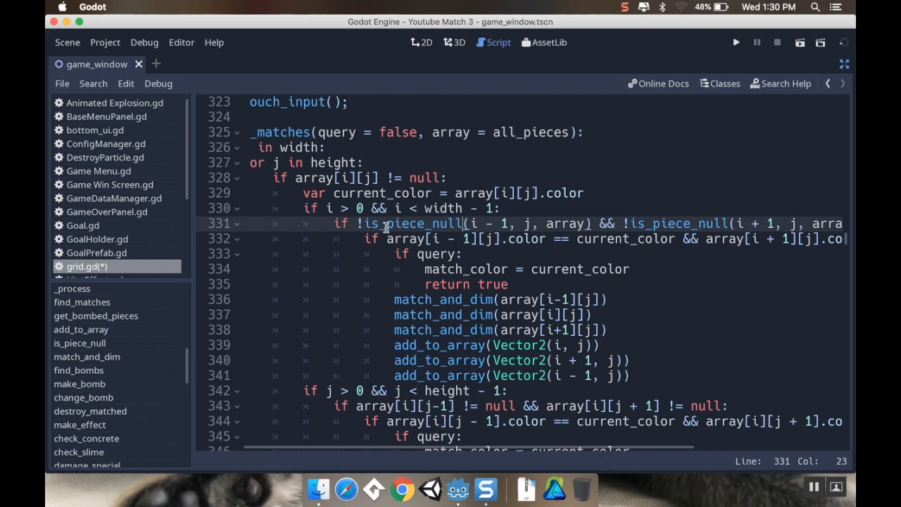
Step: Change line 331 to 'array[i-1][j] != null && array[i+1][j] != null' and save
scroll("right", 3)
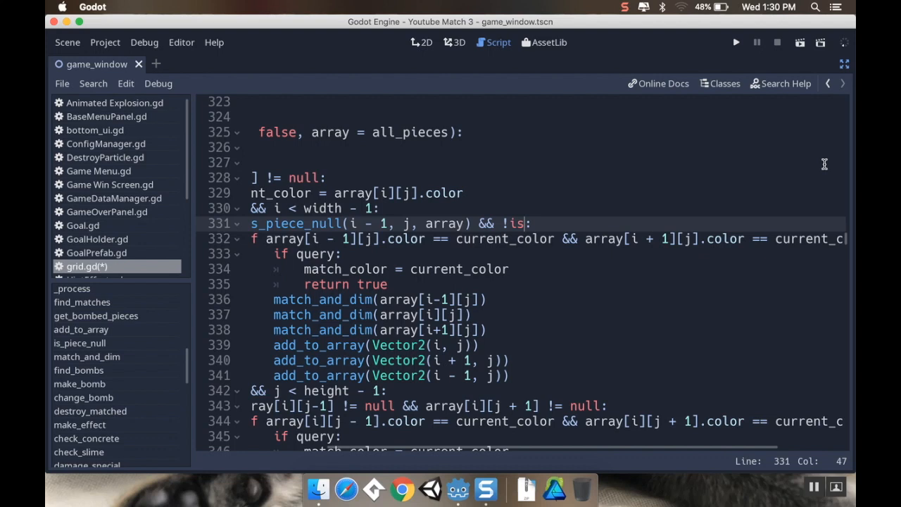
type("array[i+1][j] != null:")
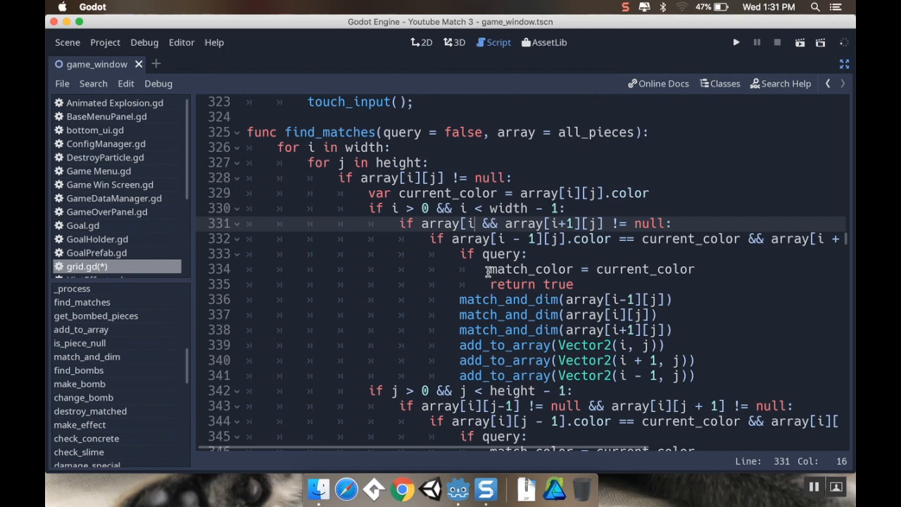
key("Cmd+s")
type("-1][j] != null")
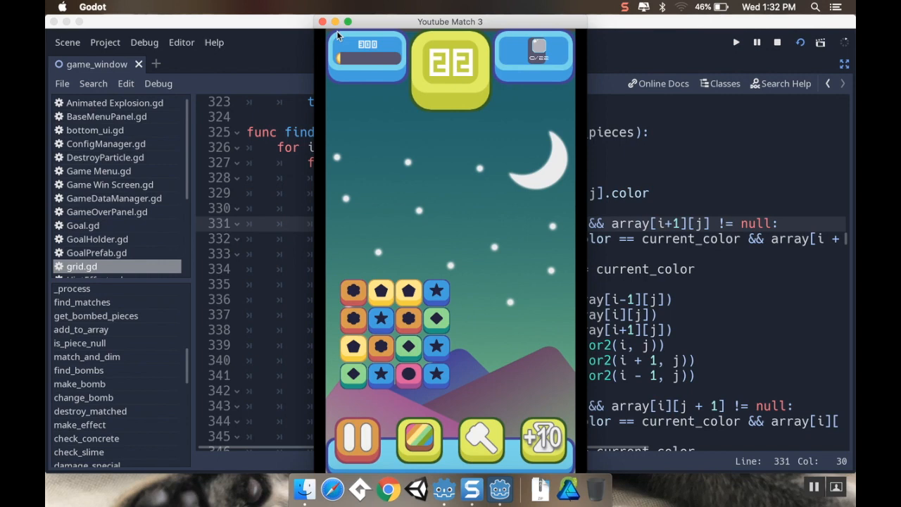
mouse_move(373, 83)
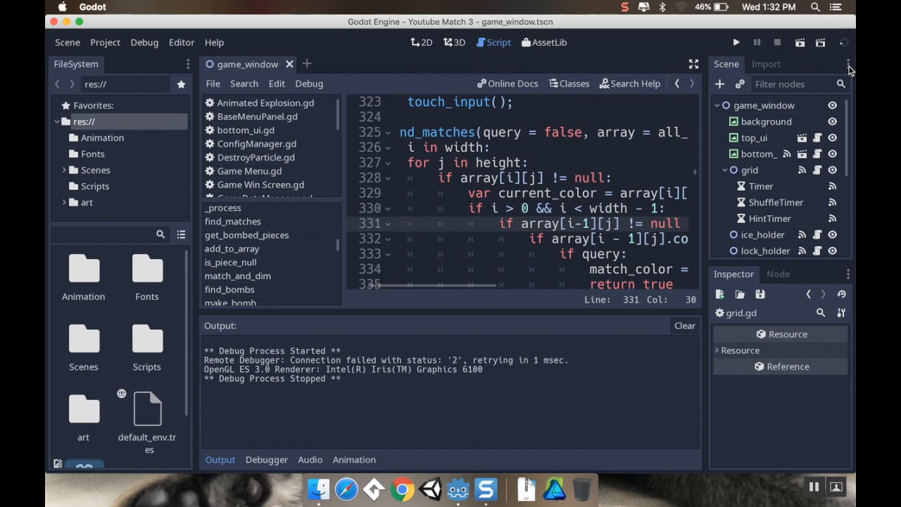
Step: Switch to the 2D view and select the grid node to show its 4-by-4 board variables
left_click(418, 42)
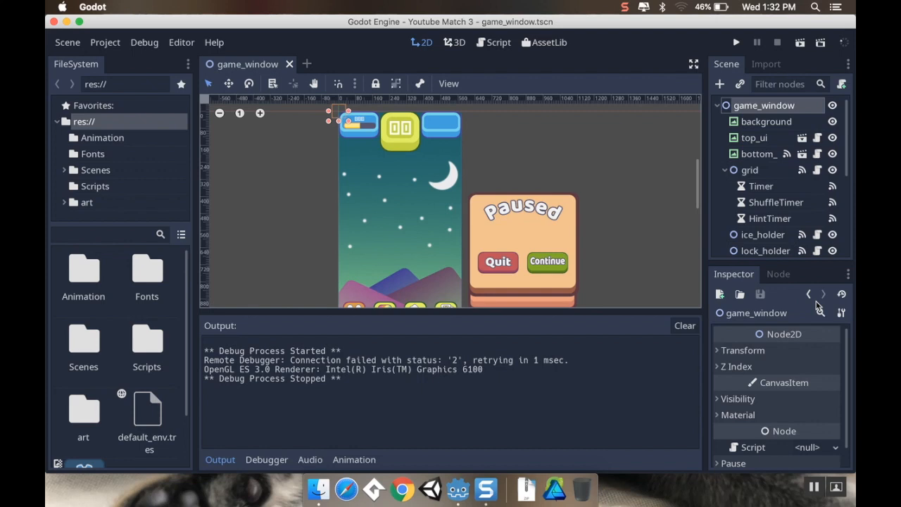
scroll("down", 3)
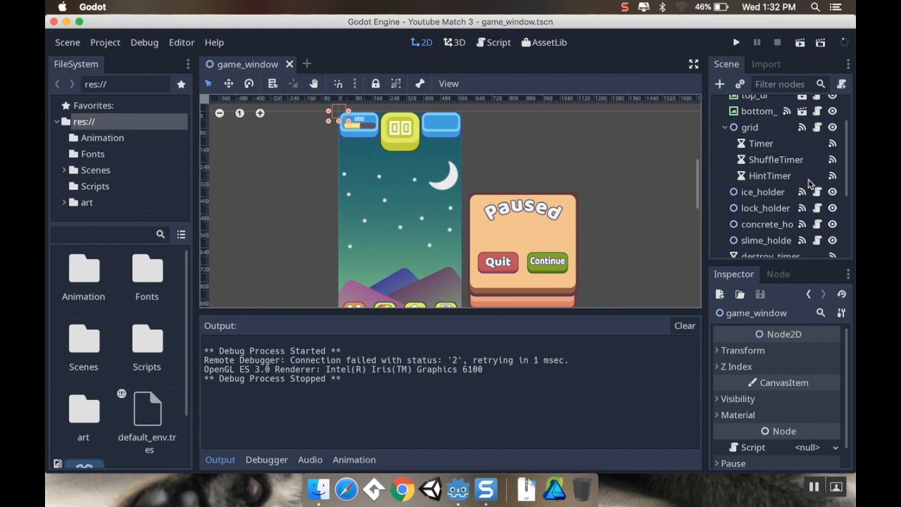
left_click(750, 127)
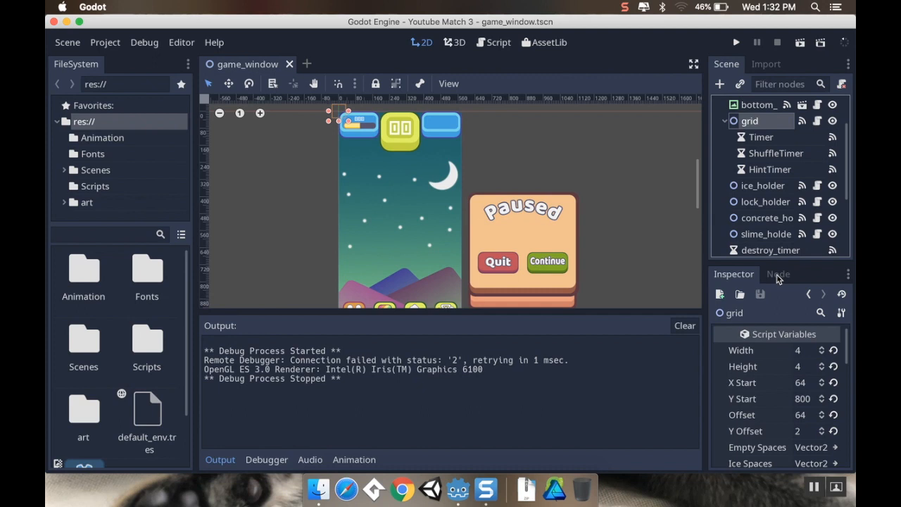
Step: Inspect GoalHolder's game_won signal connections to the grid and the Game Win Screen
left_click(778, 274)
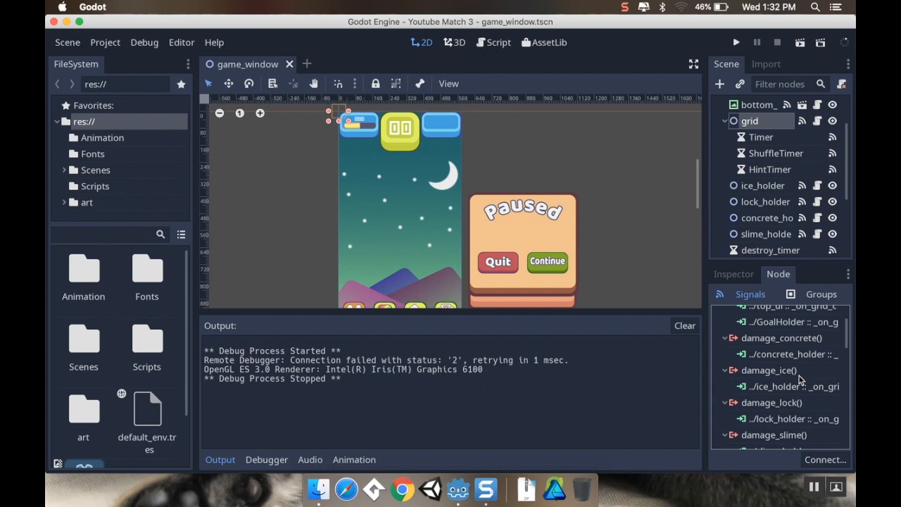
scroll("down", 3)
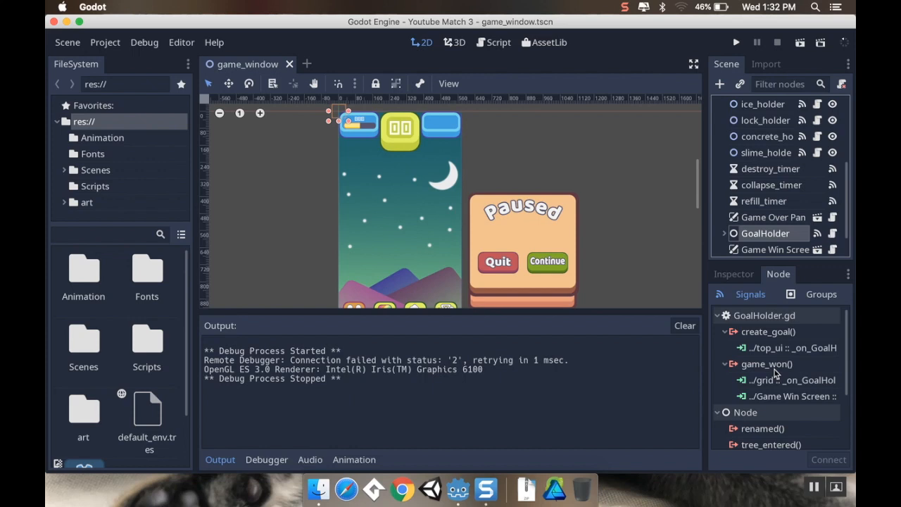
mouse_move(771, 380)
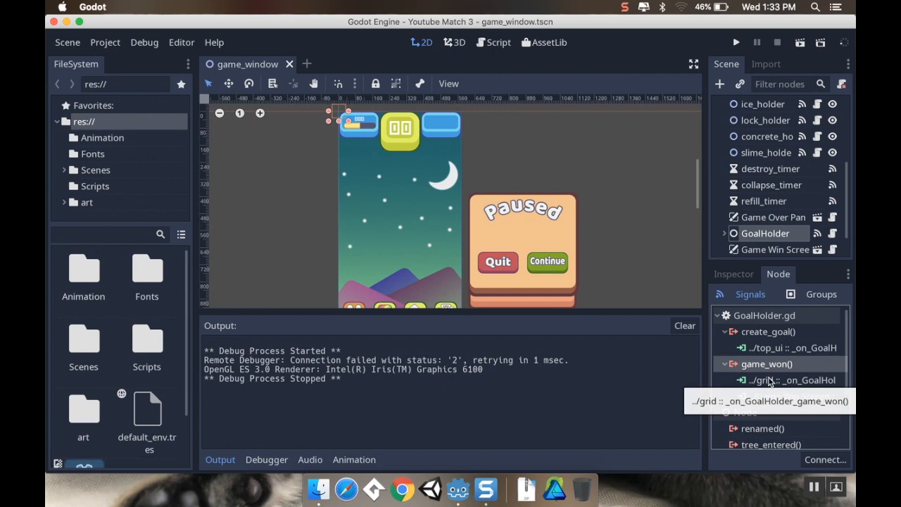
left_click(493, 43)
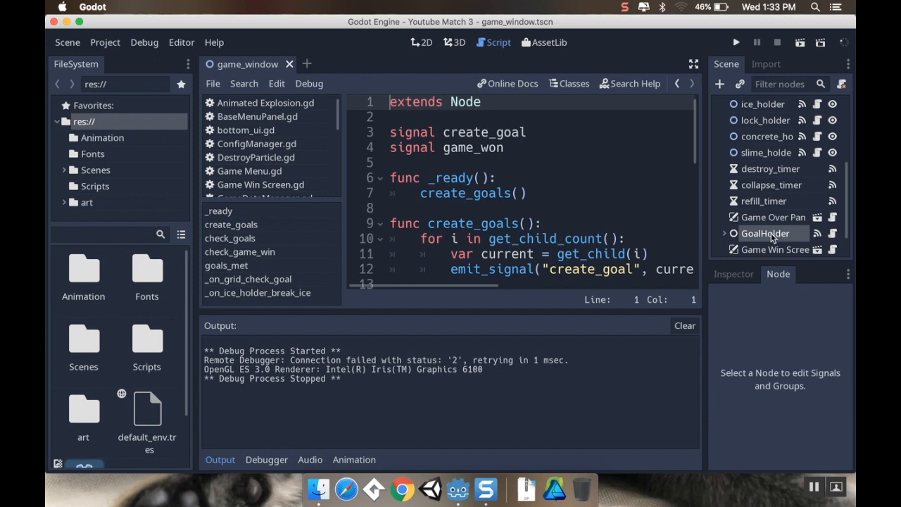
Step: Scroll through GoalHolder's signals to connect game_won to a grid.gd handler
scroll("down", 3)
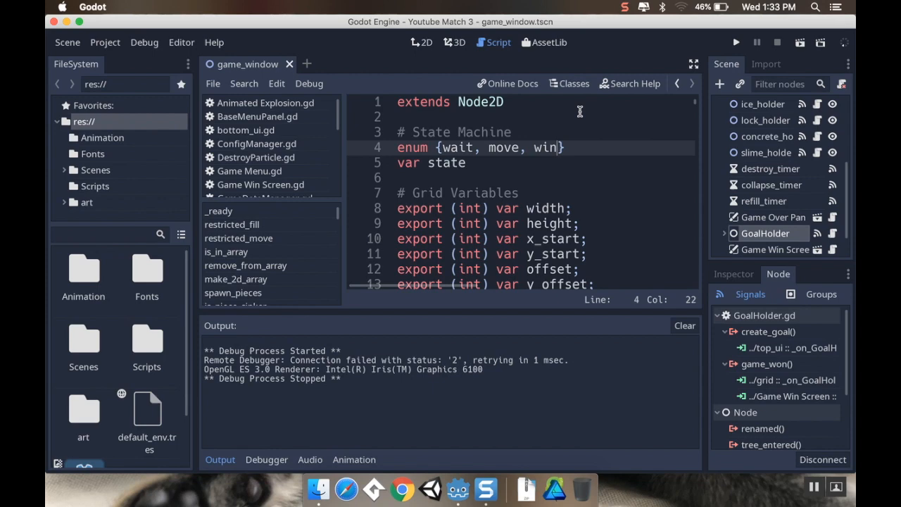
Step: Make _on_GoalHolder_game_won set 'state = win' instead of 'state = wait'
scroll("down", 3)
type("state = wait")
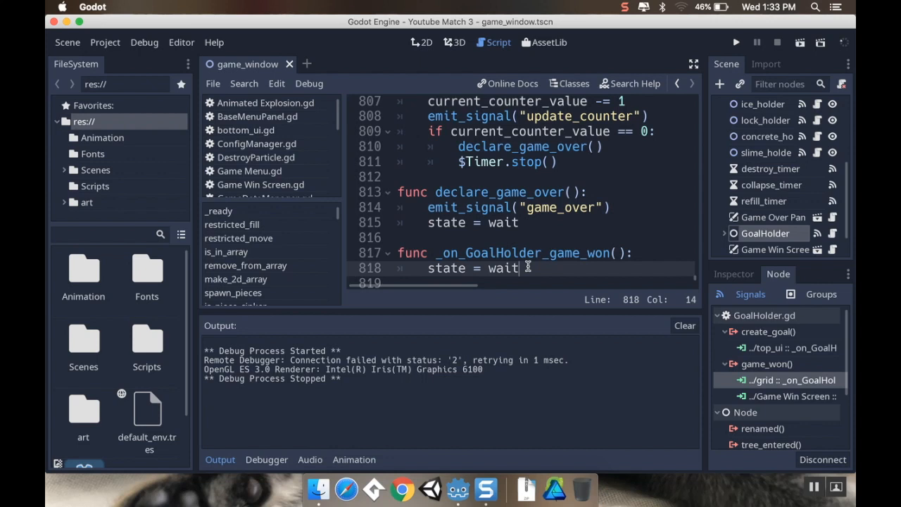
type("win")
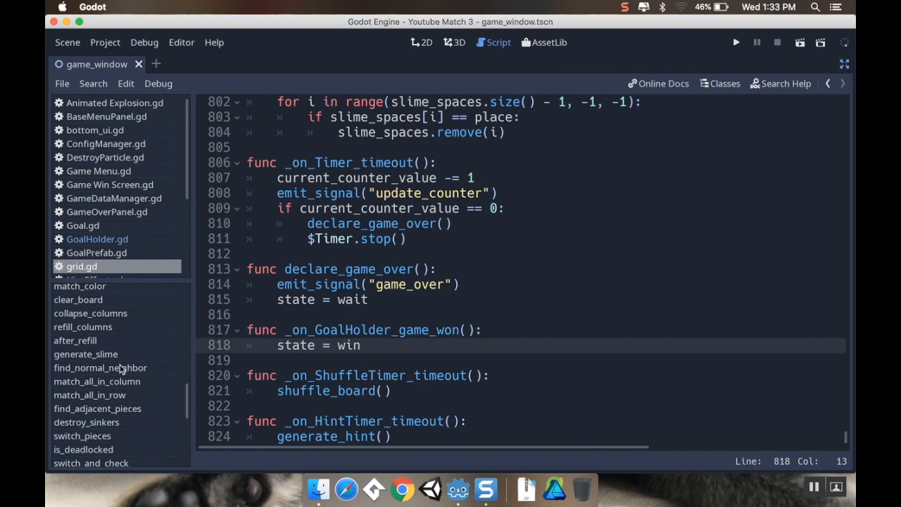
scroll("down", 3)
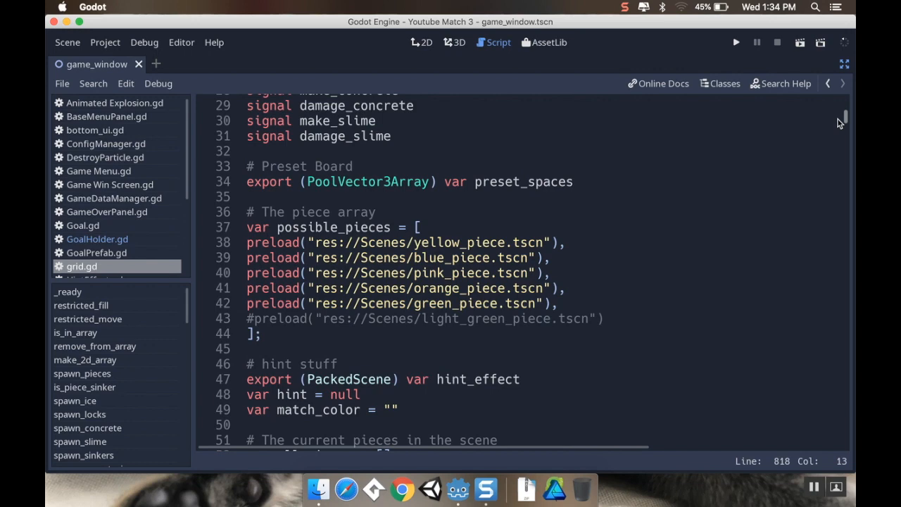
scroll("down", 3)
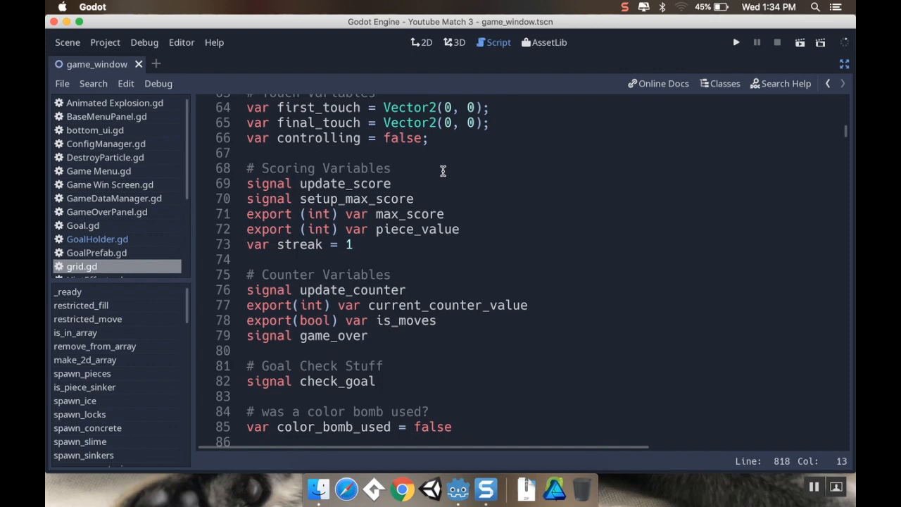
mouse_move(398, 228)
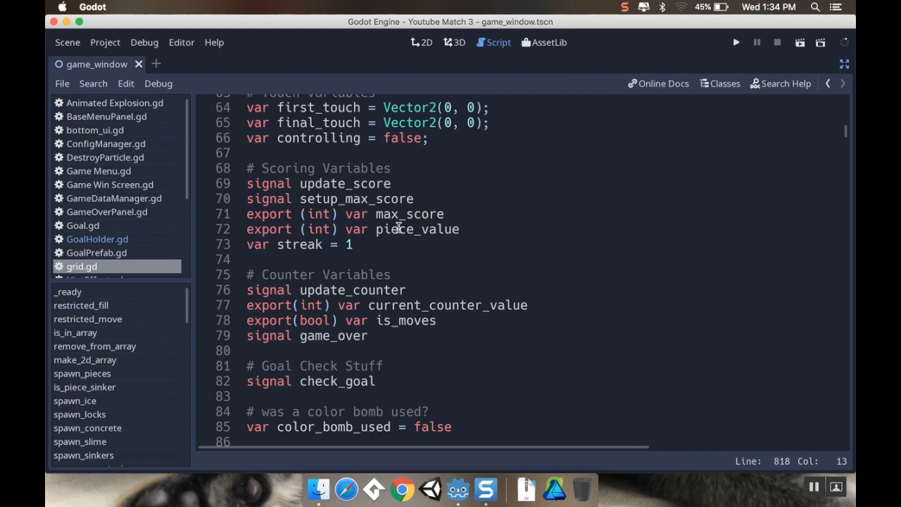
Step: Search grid.gd for update_counter and land on its emit in after_refill
key("cmd+f")
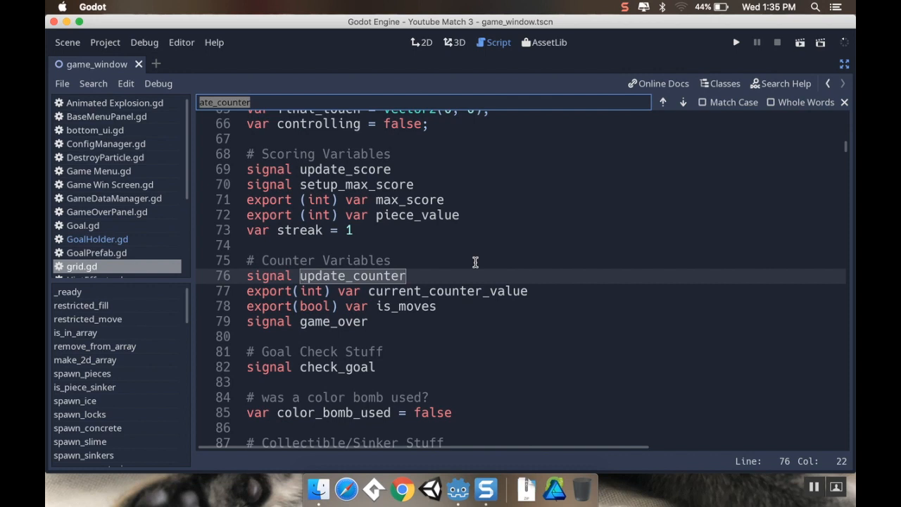
scroll("down", 3)
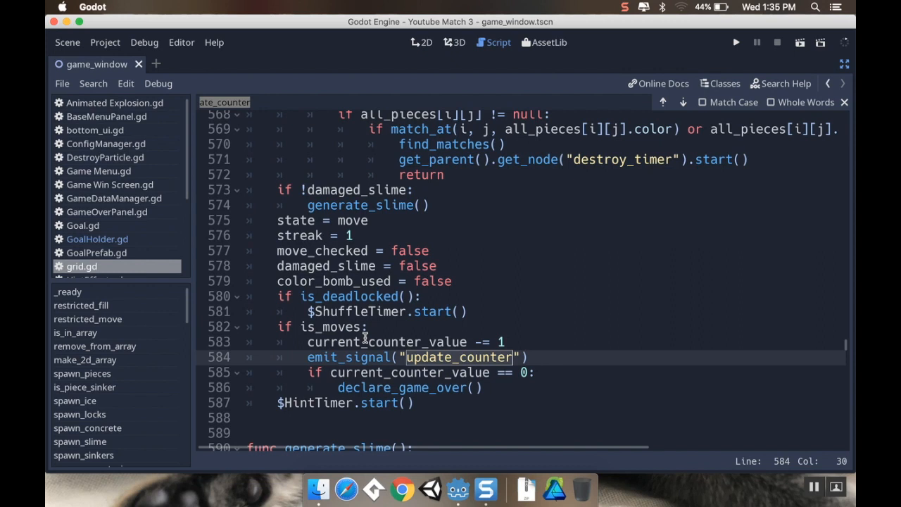
Step: Wrap after_refill's move-counter update in 'if state != win:' and remove 'state = move'
type("if state != win:")
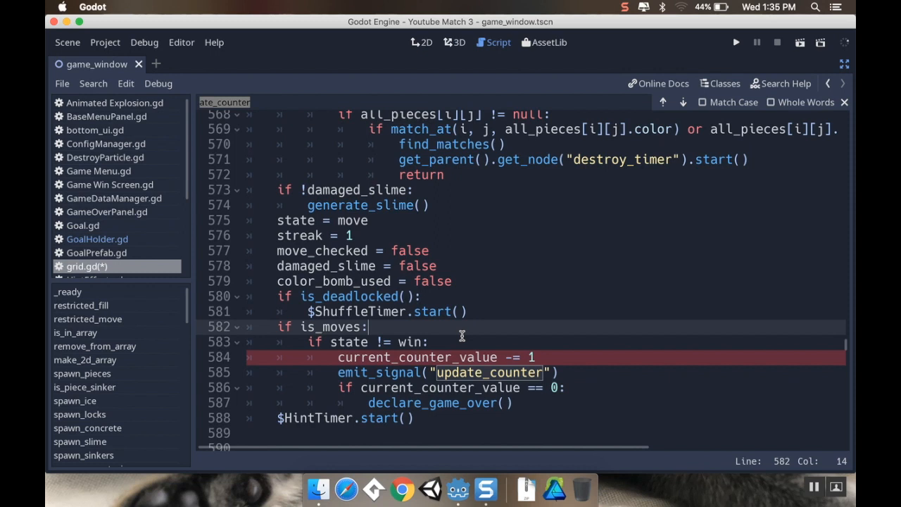
key("cmd+s")
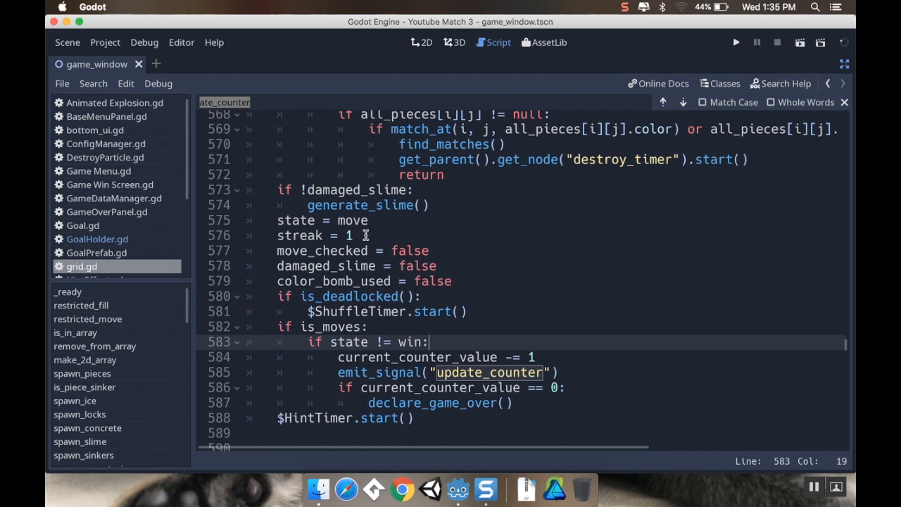
left_click(277, 220)
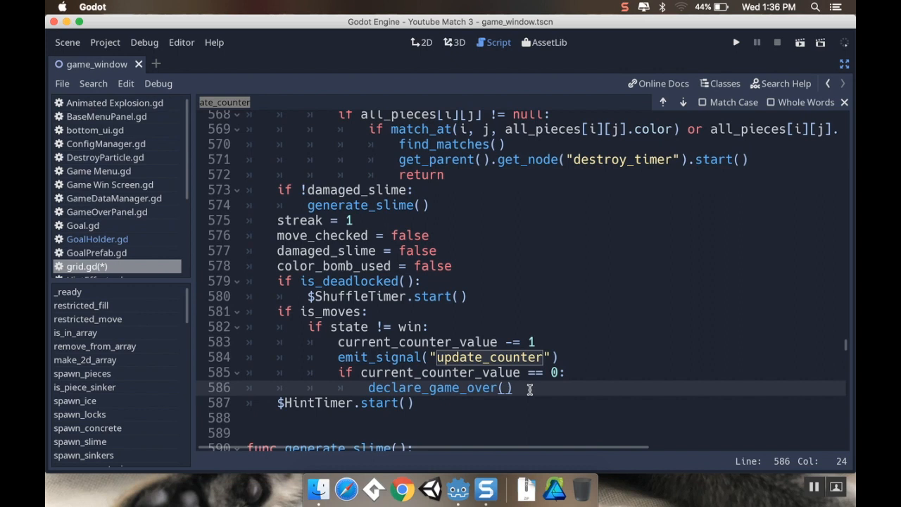
Step: Add 'else: state = move' after declare_game_over() in after_refill
key("Enter")
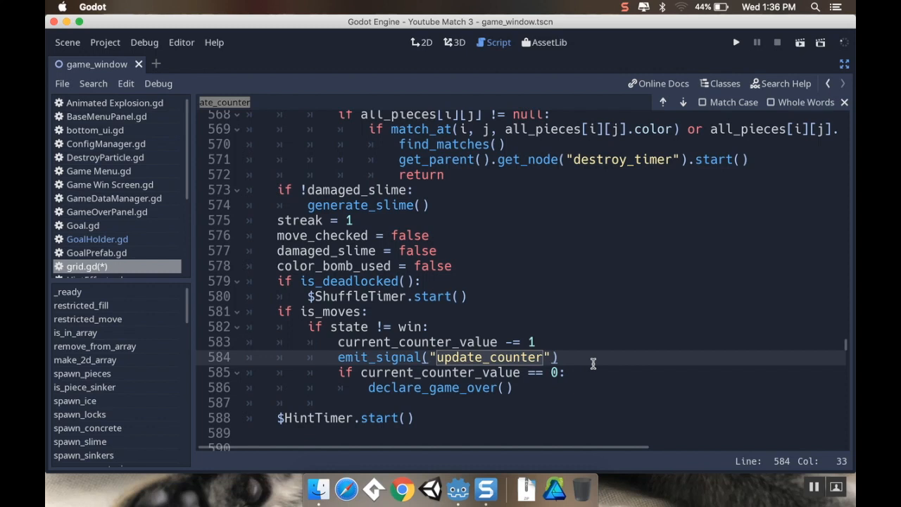
type("else:")
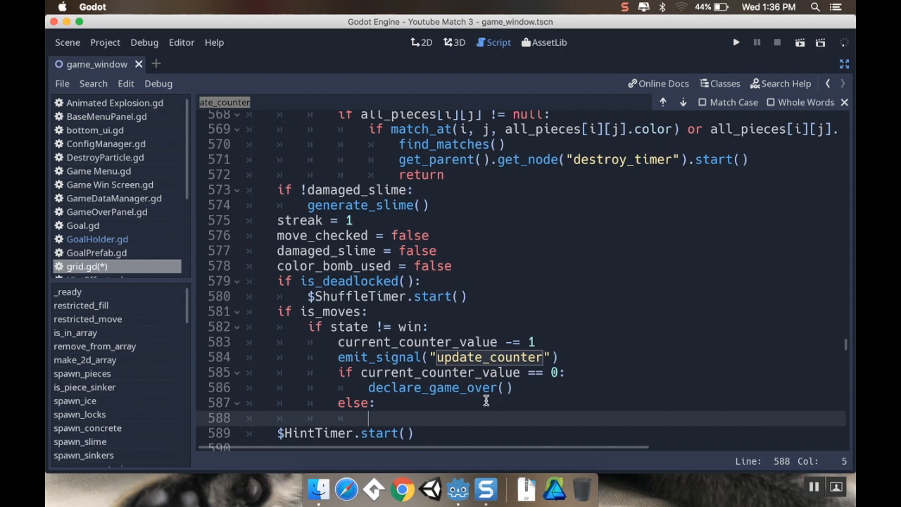
type("state = move")
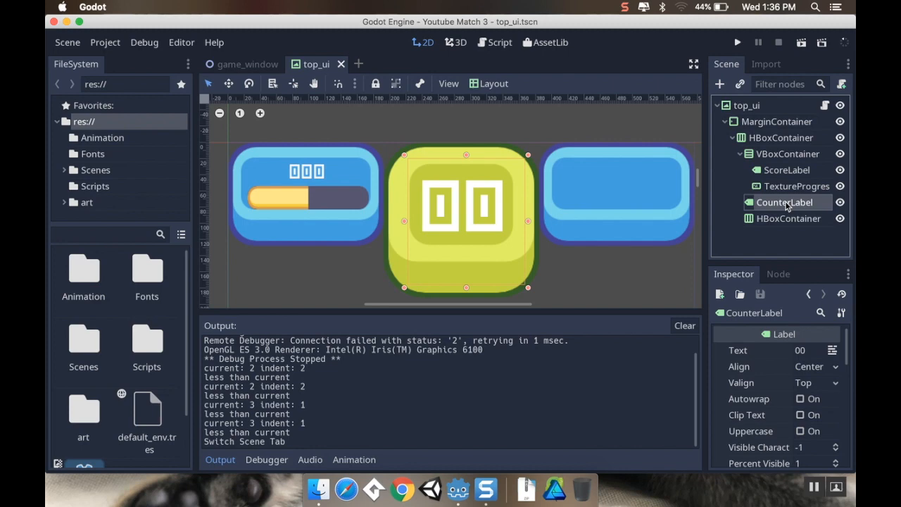
Step: Review top_ui's counter handler script, then return to the game_window scene
left_click(495, 42)
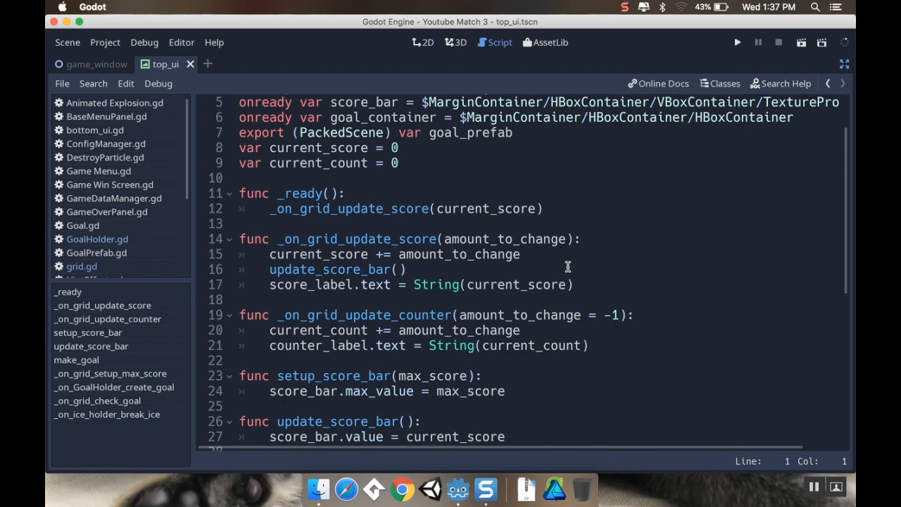
scroll("down", 3)
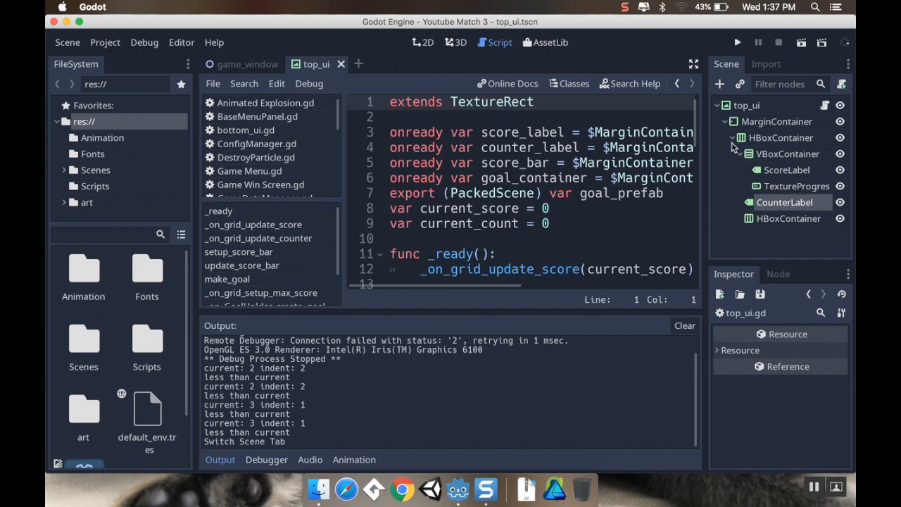
left_click(243, 64)
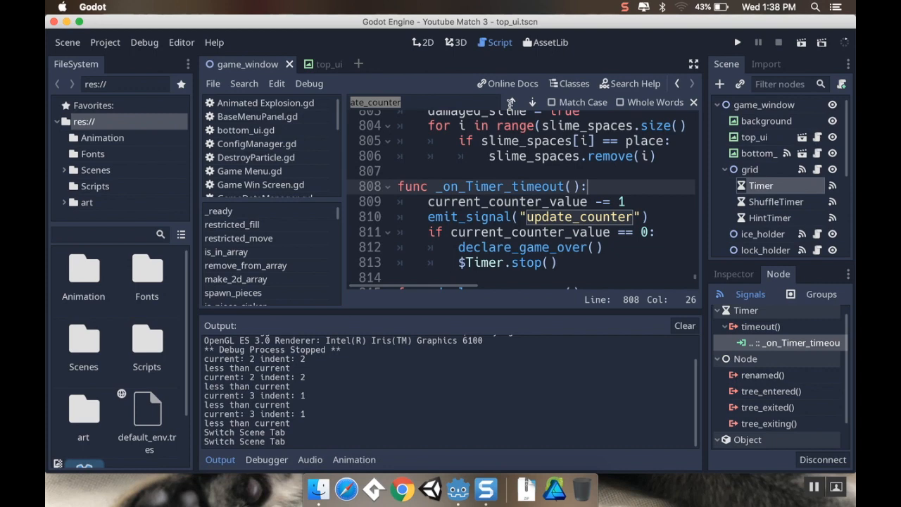
mouse_move(745, 185)
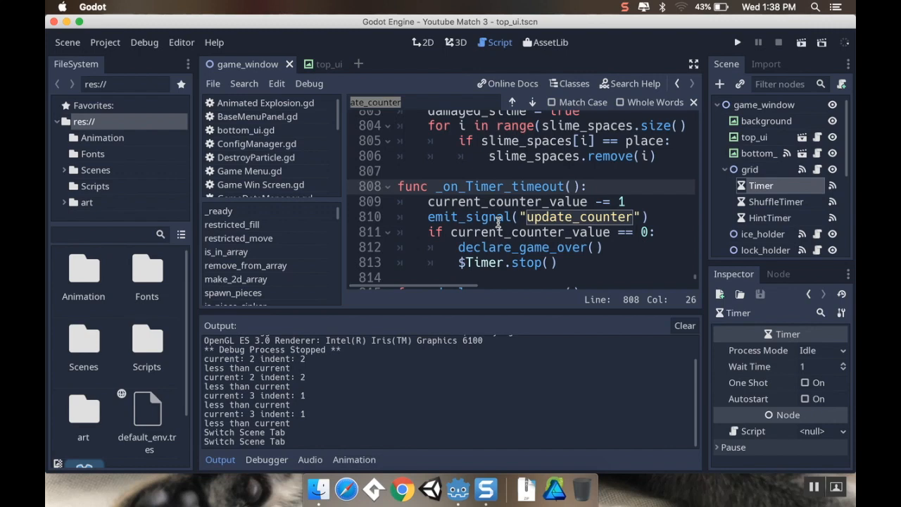
Step: Guard declare_game_over() in _on_Timer_timeout with 'if state != win:'
type("if state != win:")
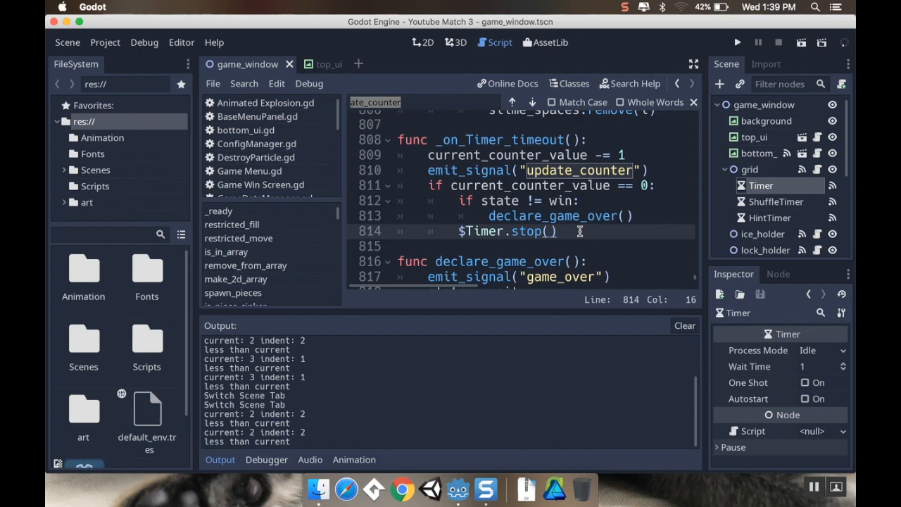
left_click(327, 64)
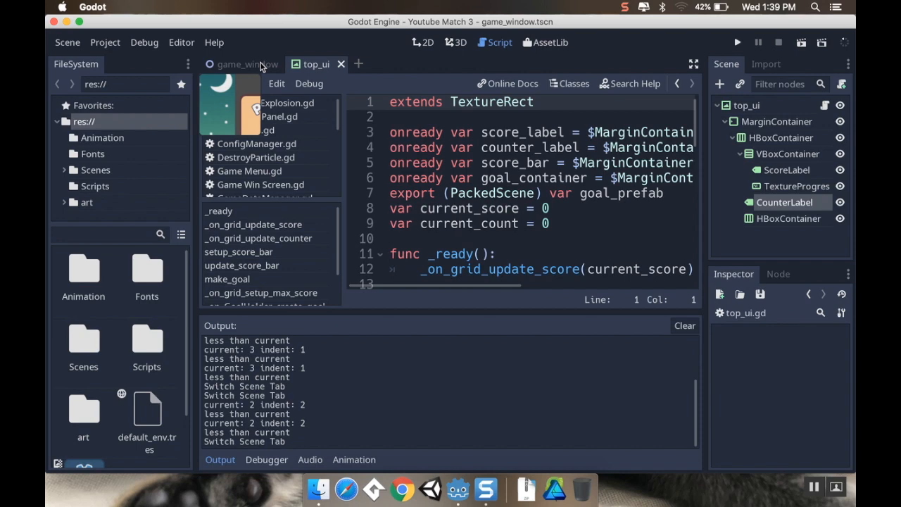
left_click(232, 64)
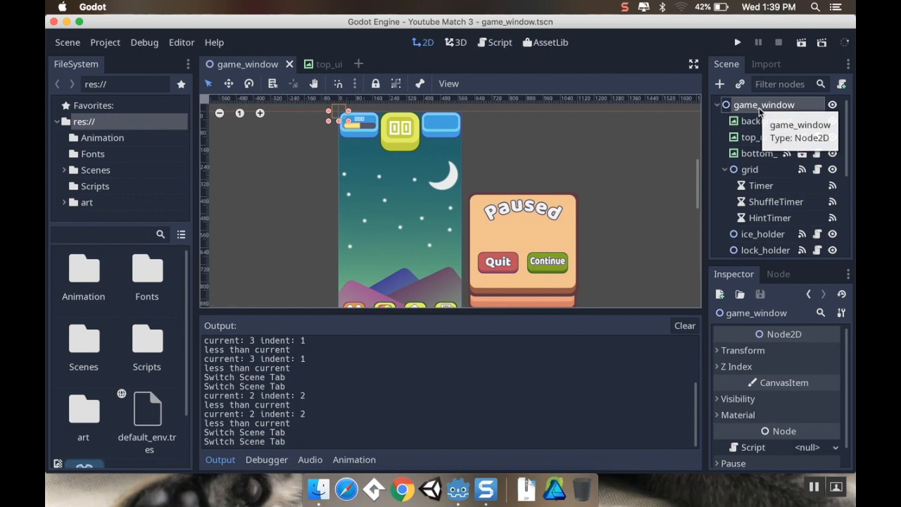